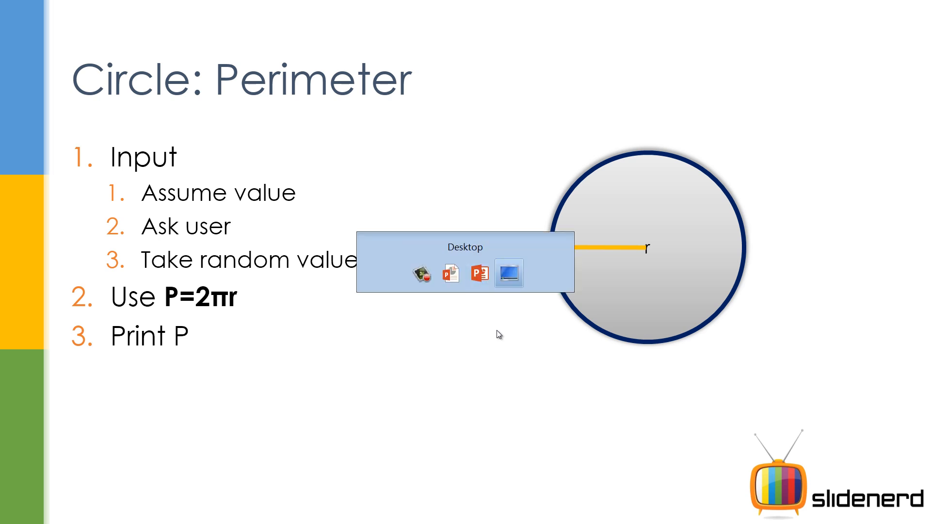
Switch from the slides to the desktop and launch Eclipse
click(509, 273)
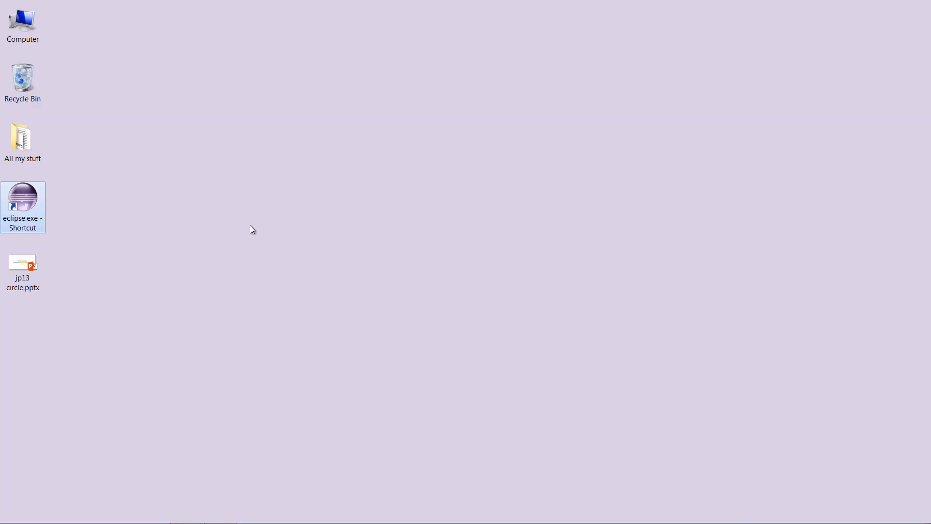
mouse_move(35, 212)
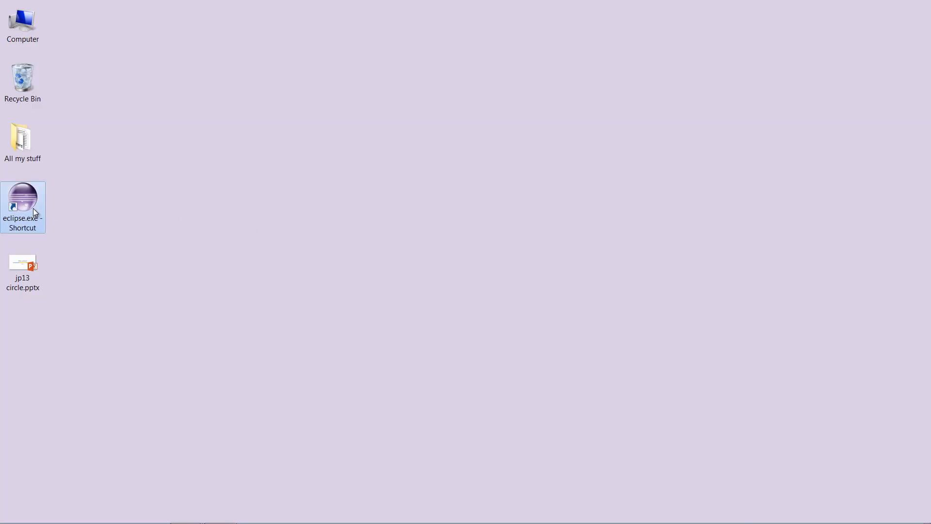
double_click(23, 202)
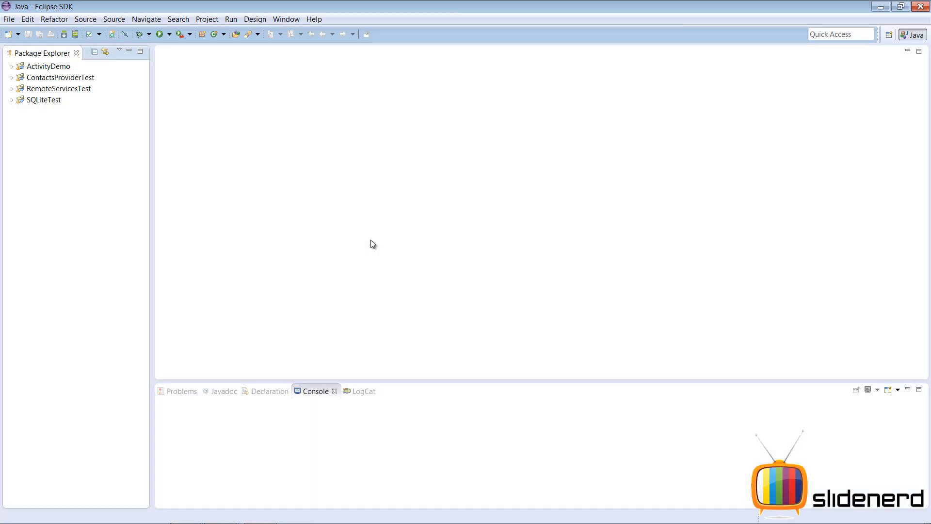
Create a new Java project named Circle
click(9, 20)
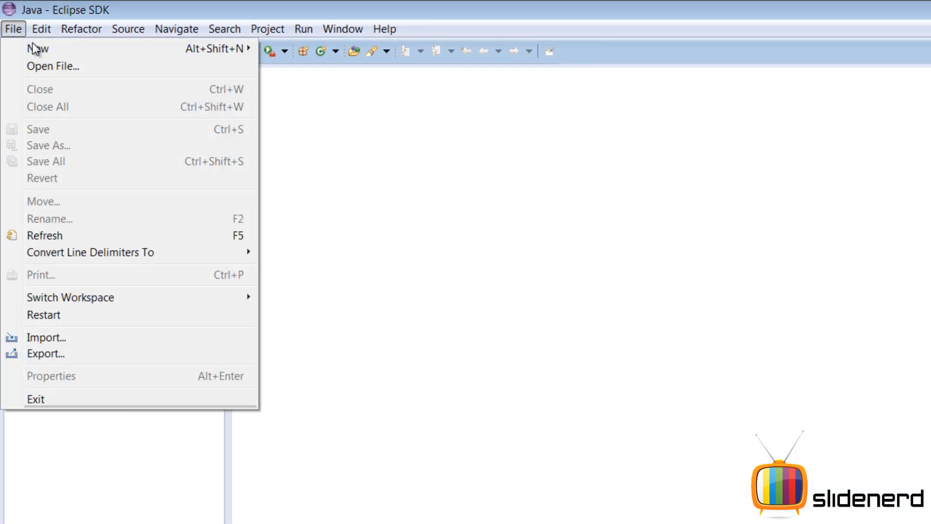
click(38, 48)
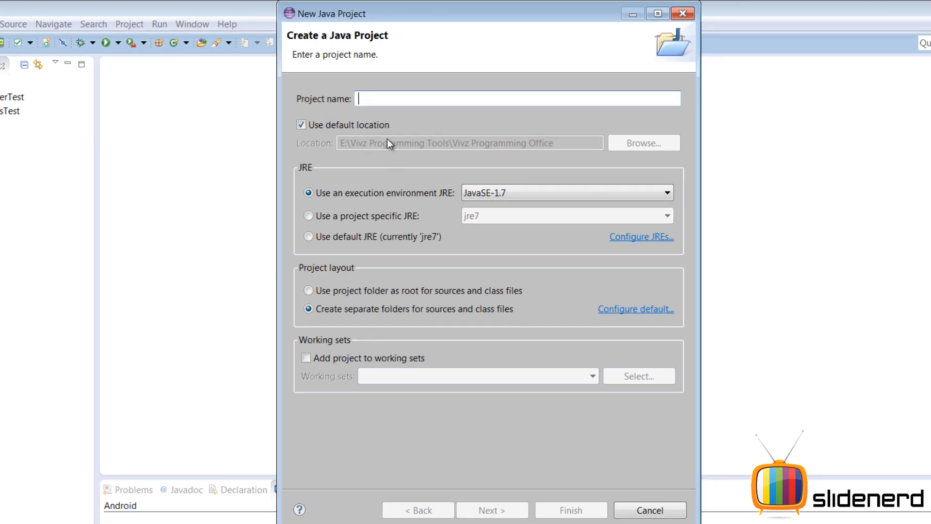
text(Circle)
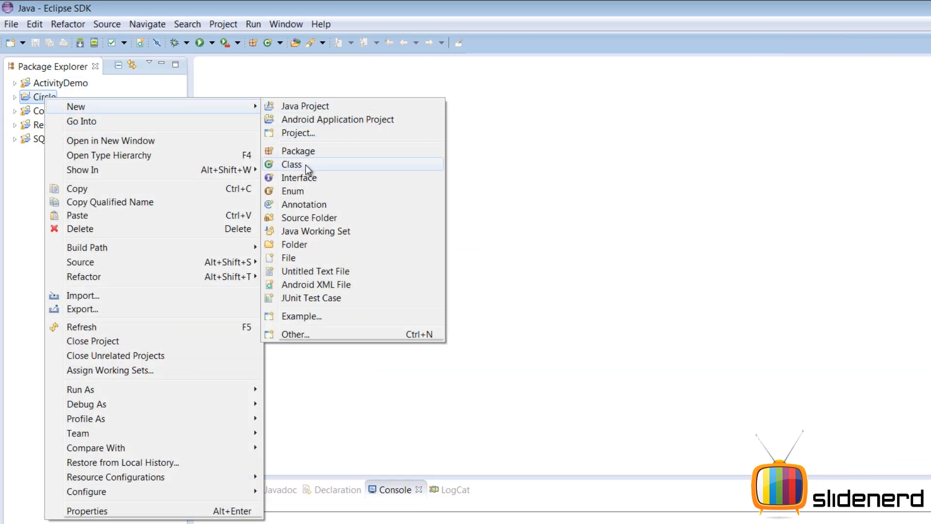
Add a CircleTest class with a main method stub to the Circle project
click(291, 165)
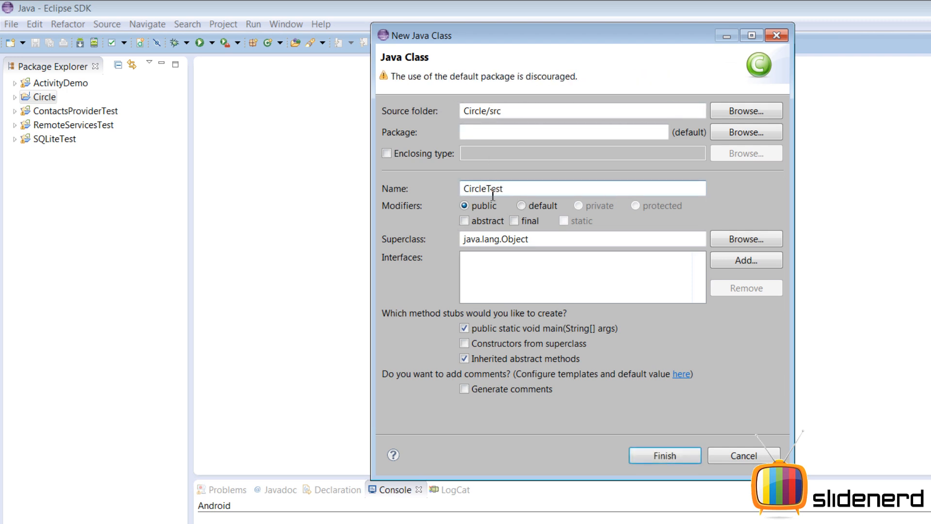
click(663, 456)
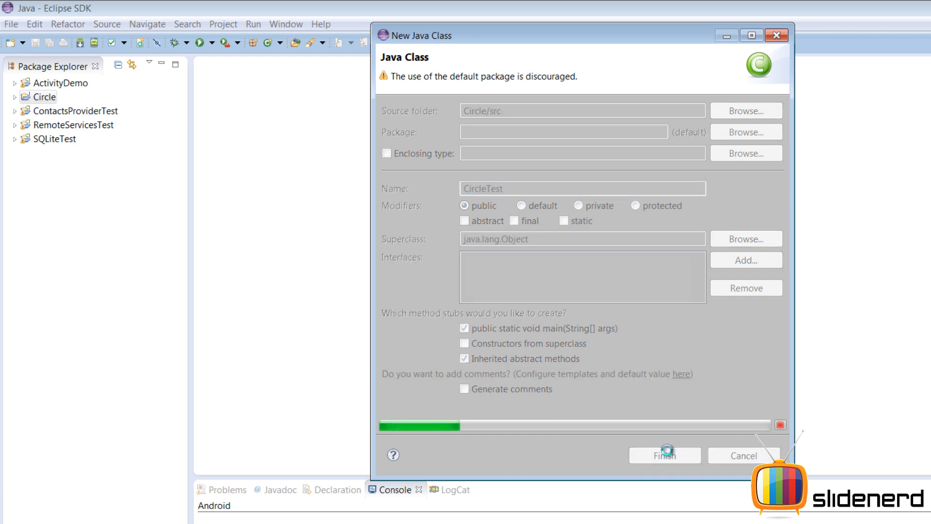
click(664, 455)
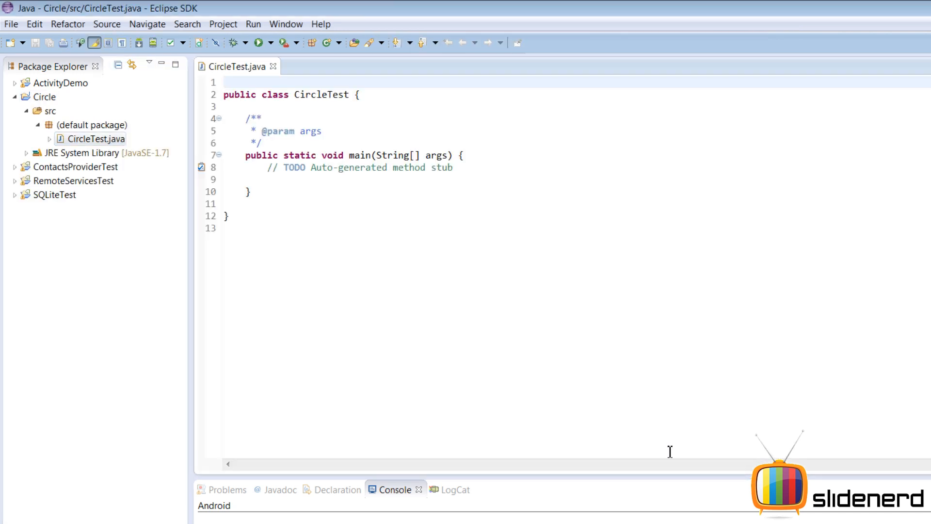
In main, declare rad = 12 and double pi = 3.14 with the editor maximized
double_click(237, 66)
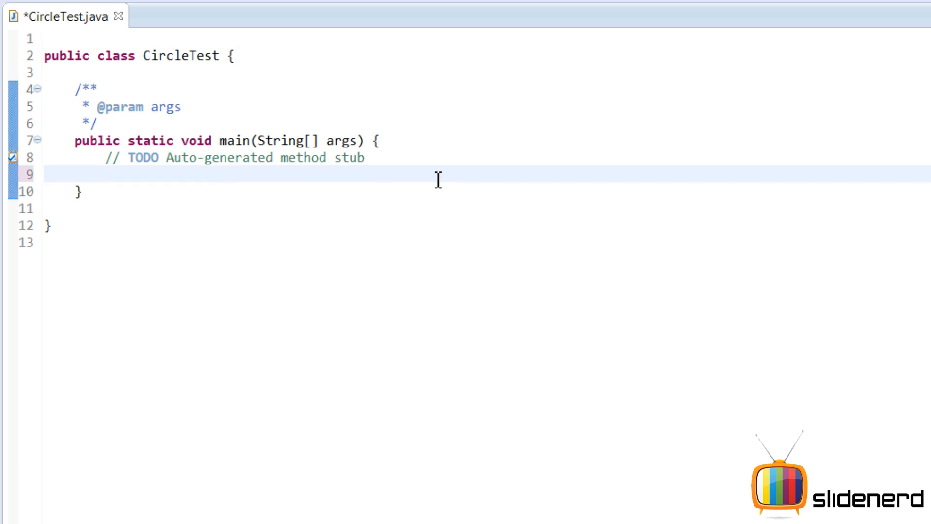
text(rad)
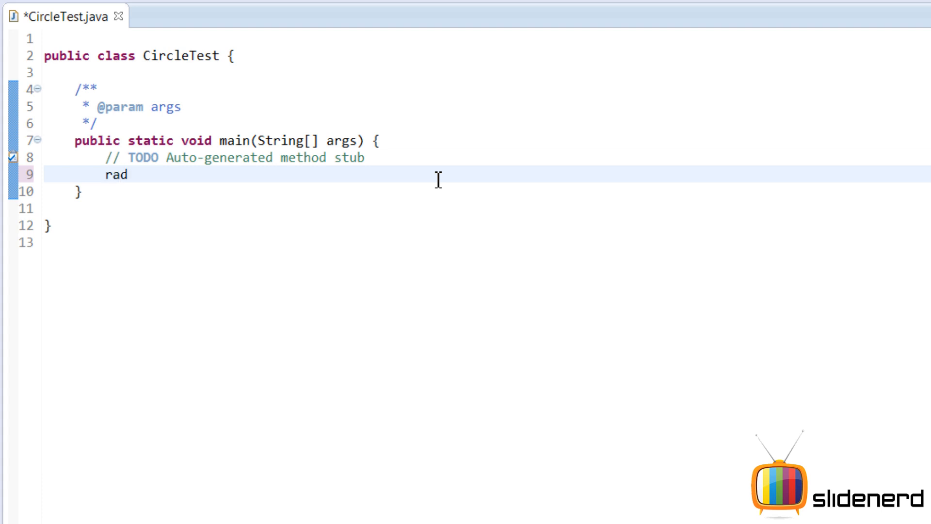
text(=12)
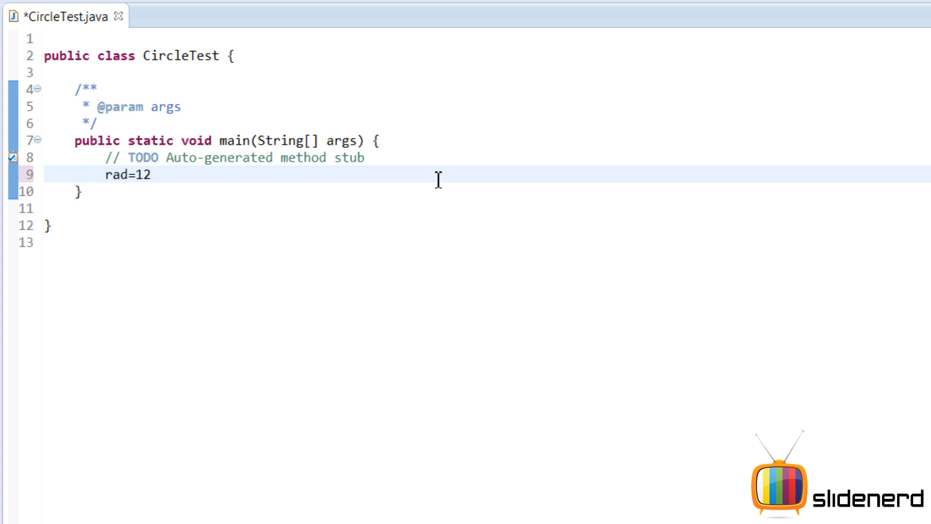
text(;)
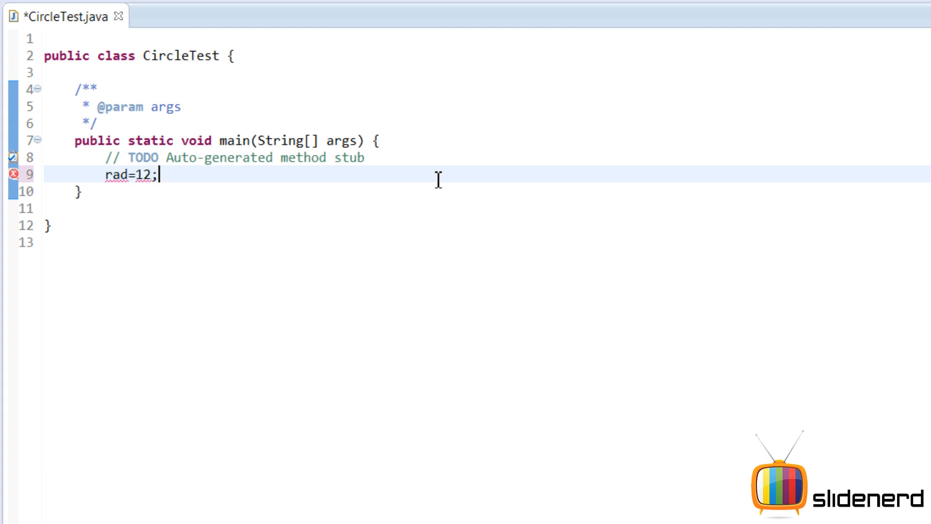
text(double)
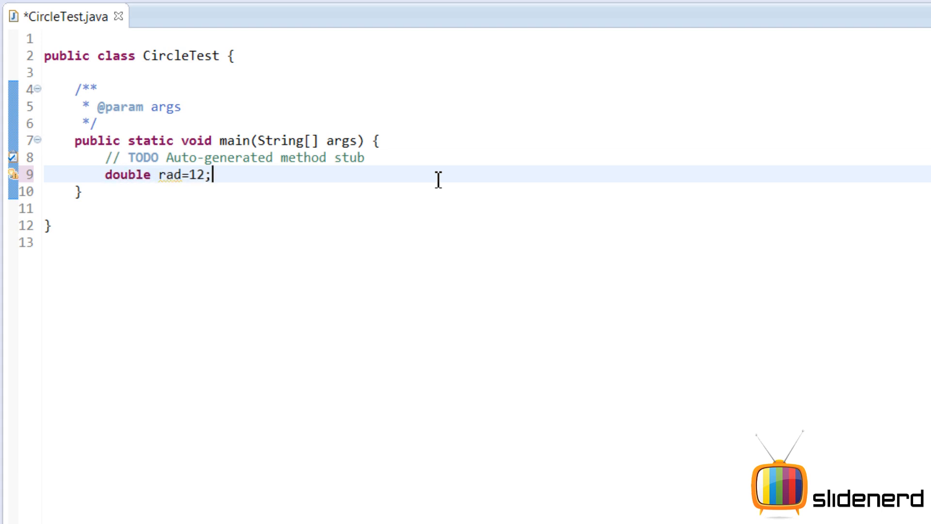
key(Enter)
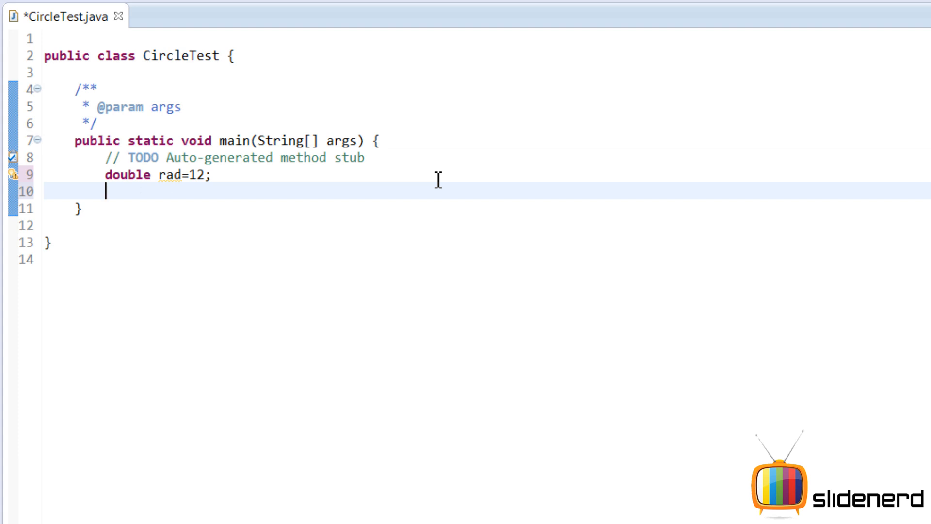
text(pi=3.14;)
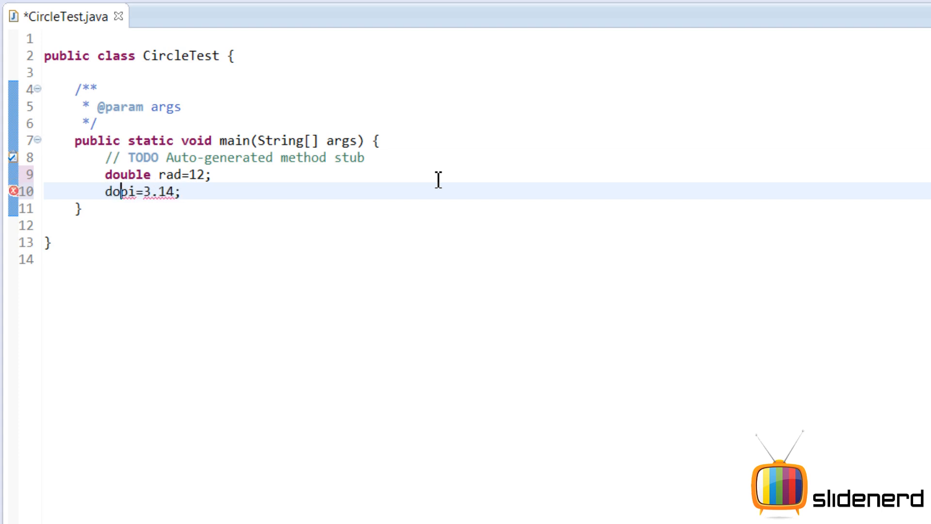
text(uble)
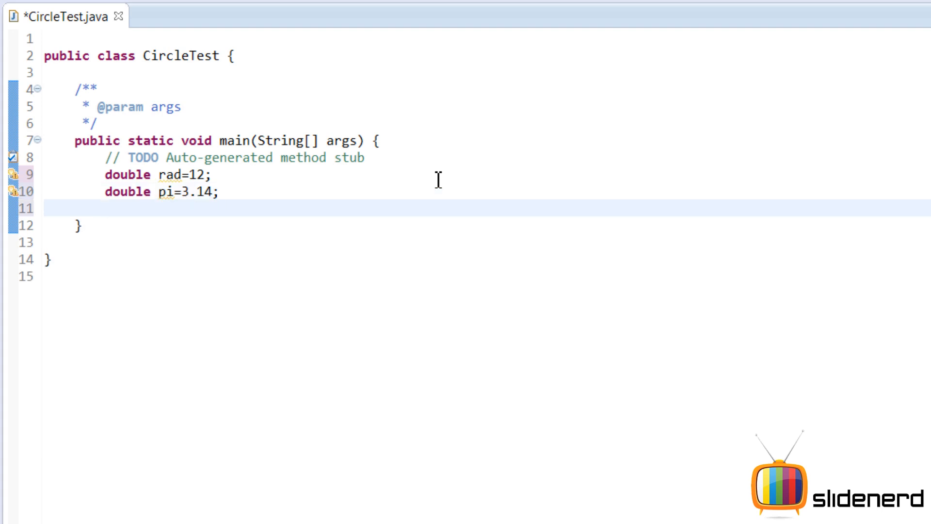
Compute p = 2*pi*rad and print p with System.out.println
text(2*pi)
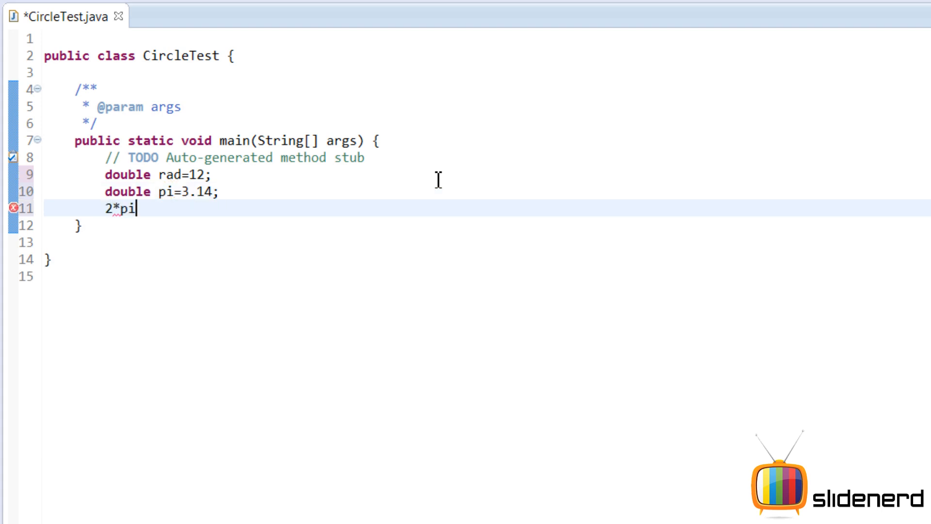
text(*rad;)
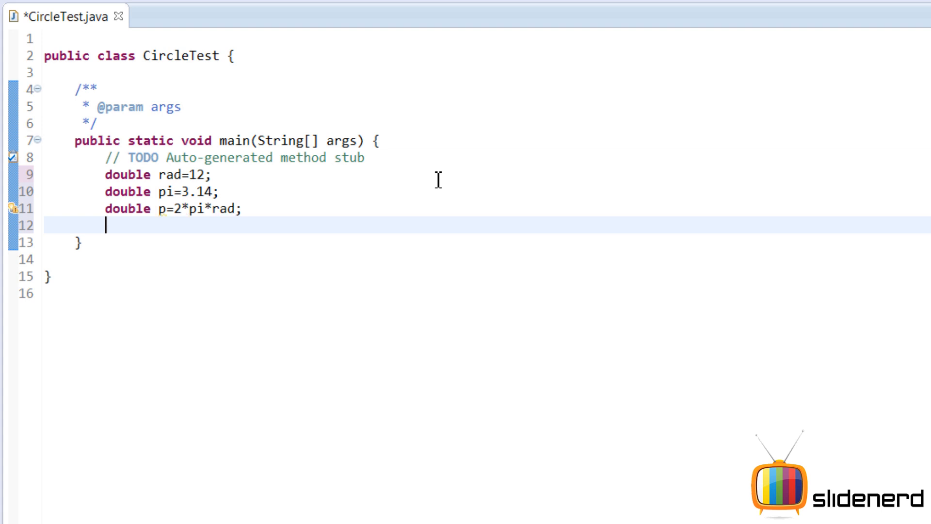
text(S)
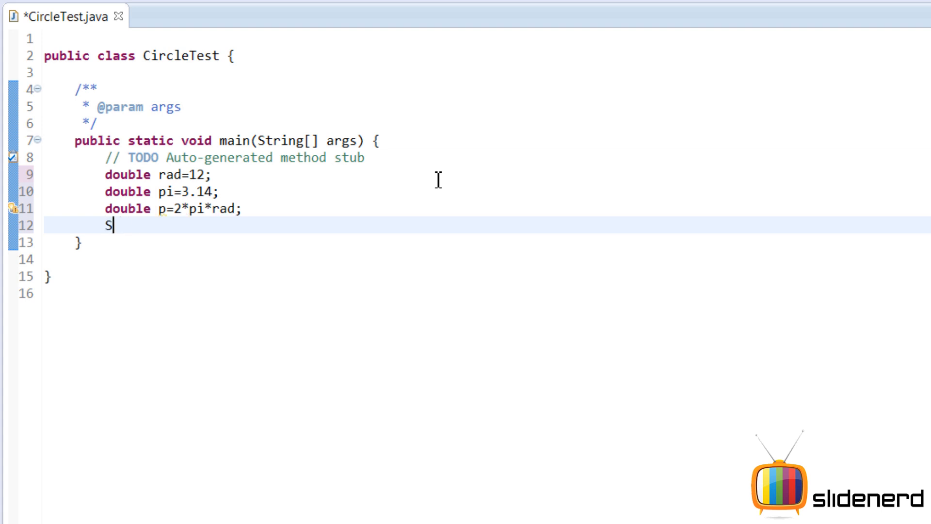
text(ys)
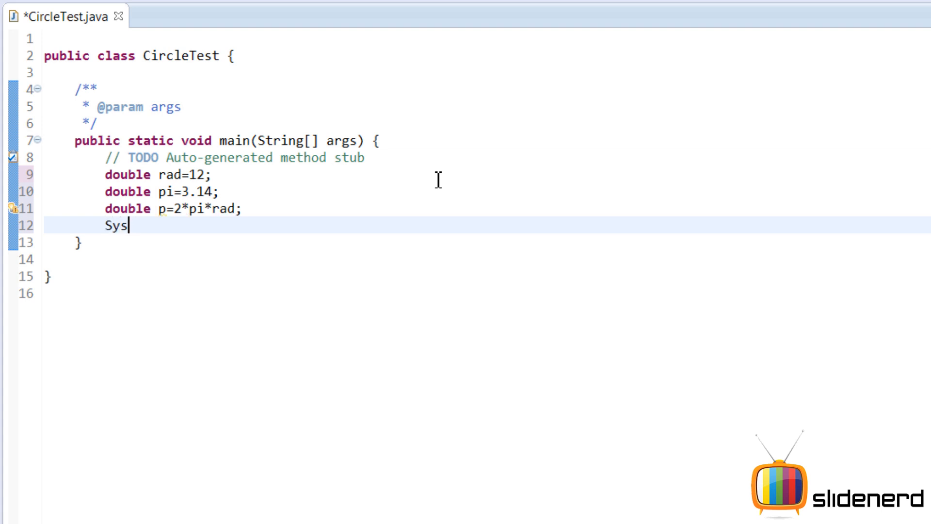
text(tem.out.)
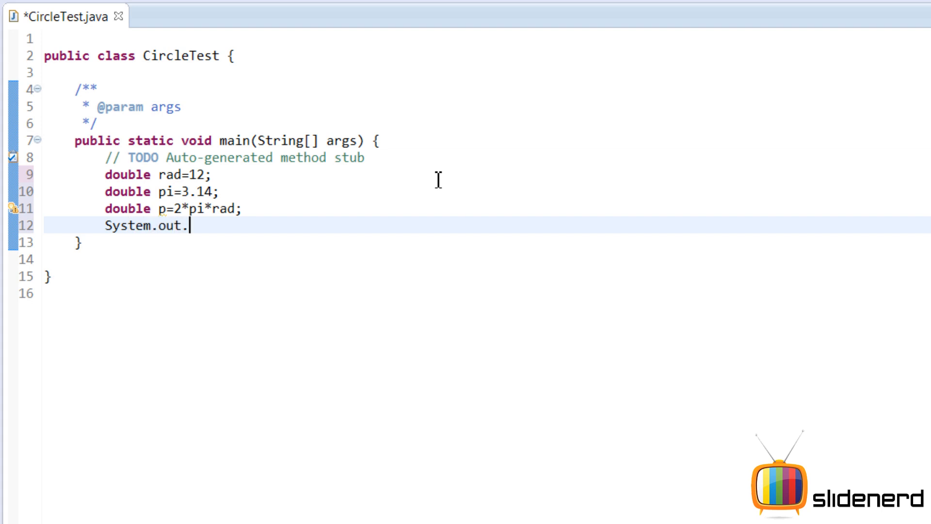
text(println();)
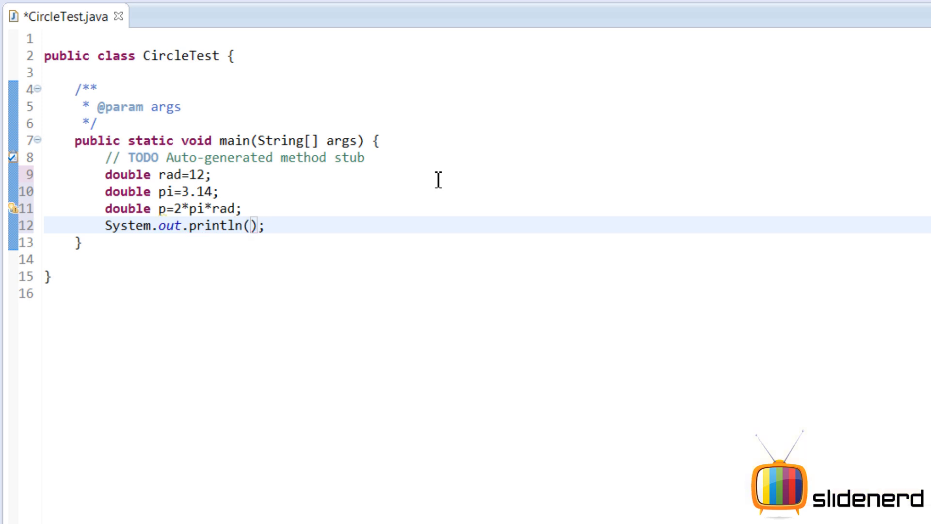
text(p)
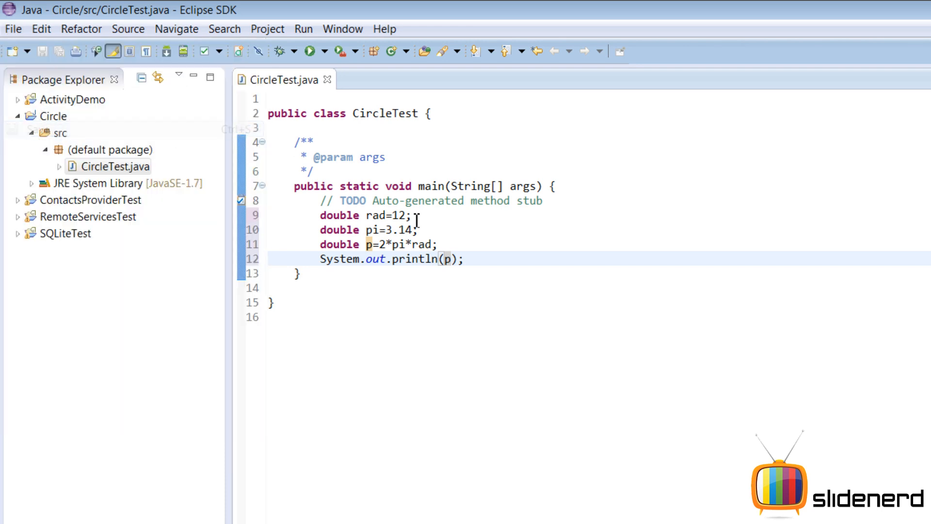
Run CircleTest as a Java application, printing 75.36, then return to the code from the slides
click(115, 165)
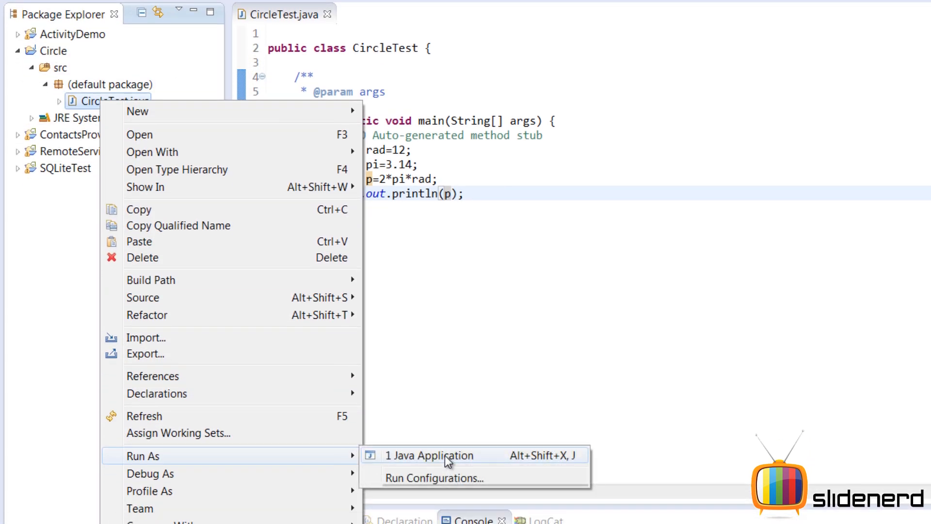
click(435, 455)
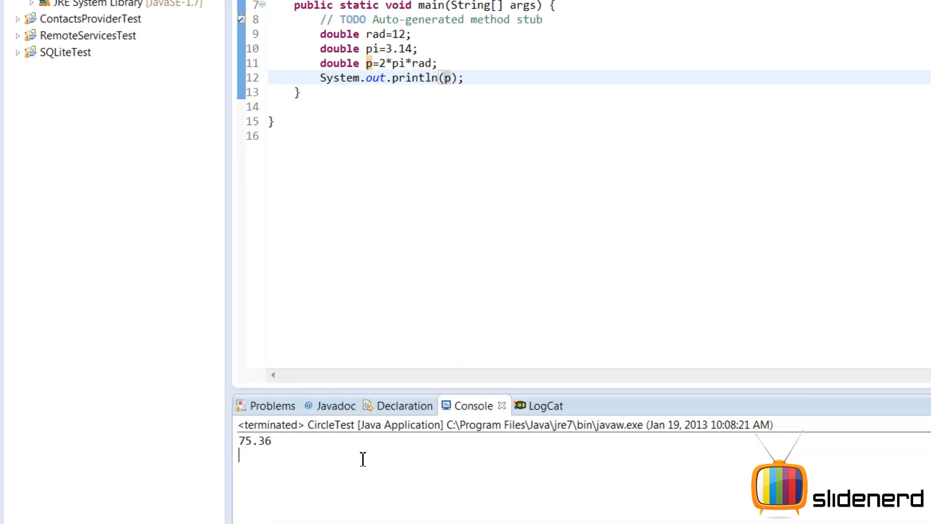
mouse_move(418, 288)
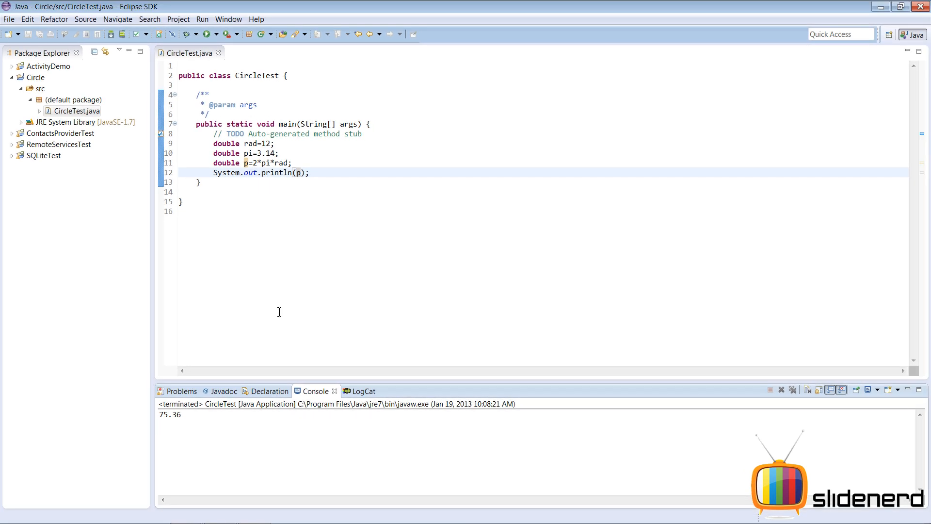
mouse_move(280, 512)
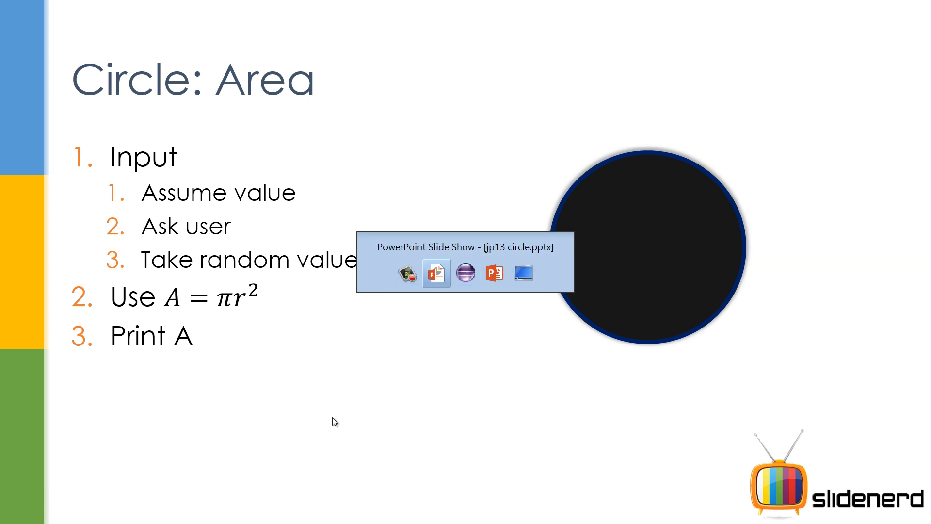
key(alt+tab)
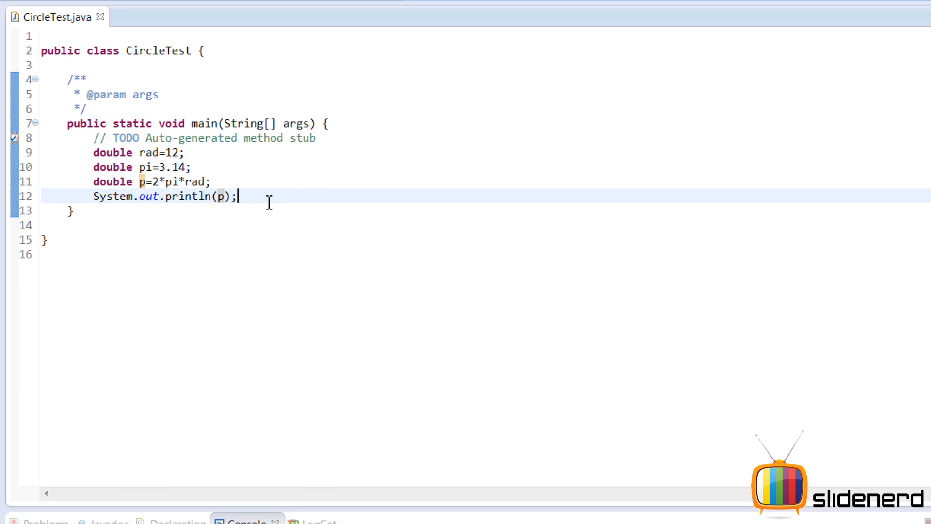
Replace the perimeter lines with System.out.println("Enter radius");
drag(101, 152, 237, 197)
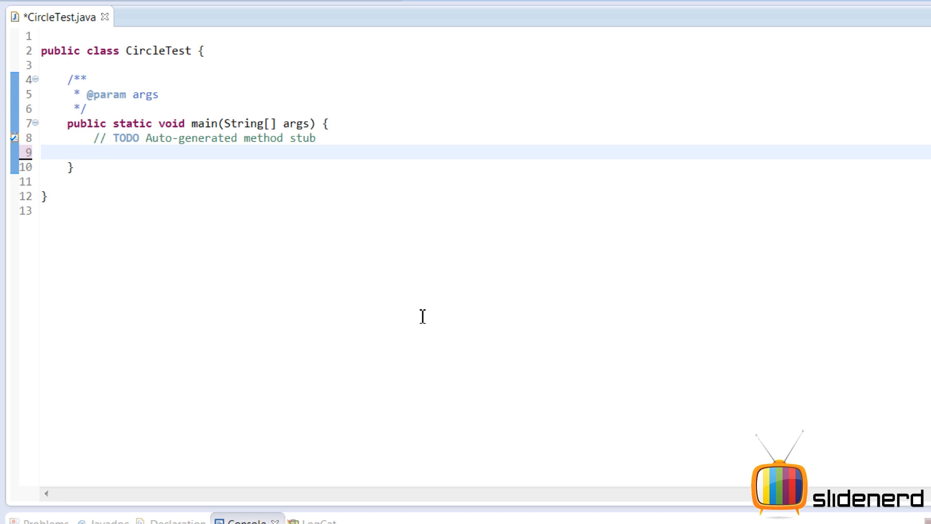
text(S)
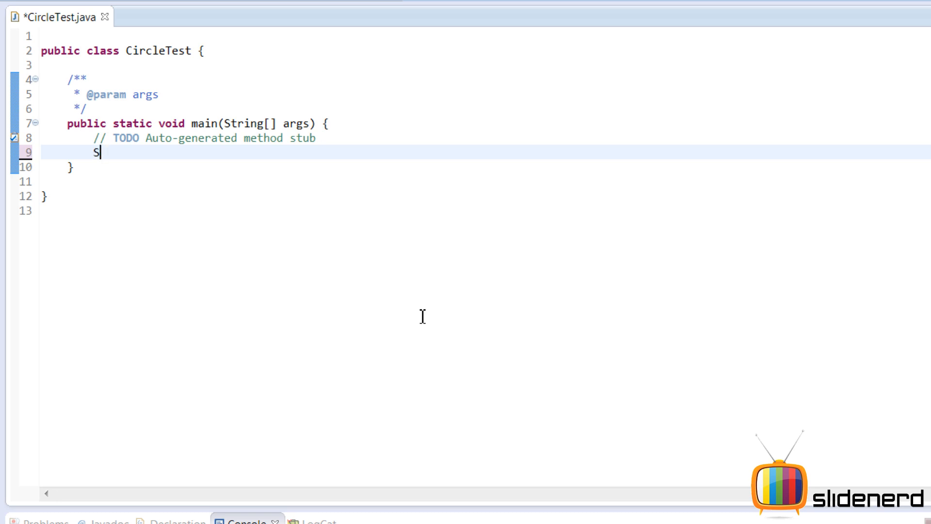
text(ystem.out.)
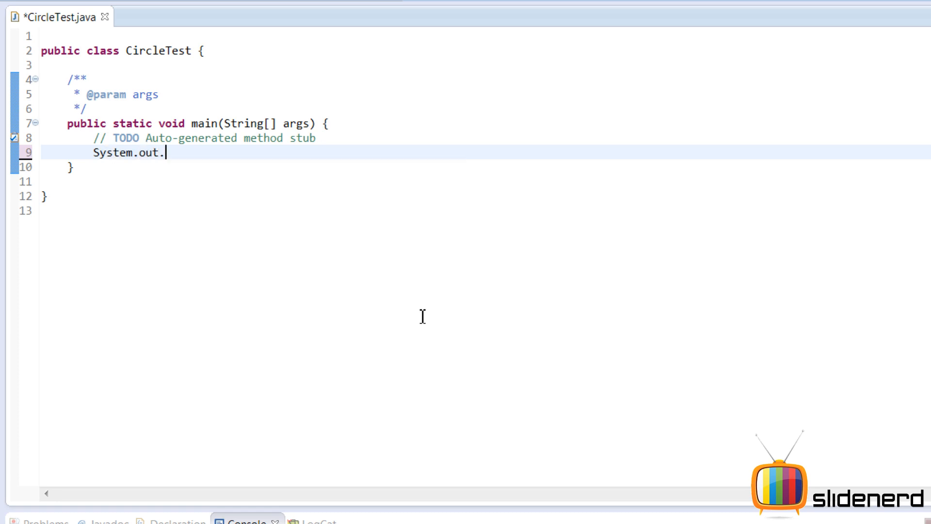
text(println();)
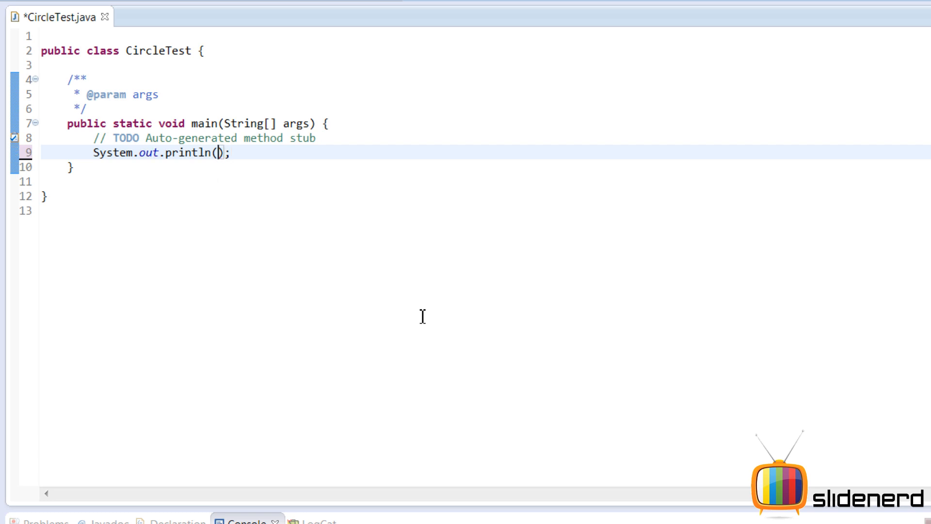
text("Enter rad)
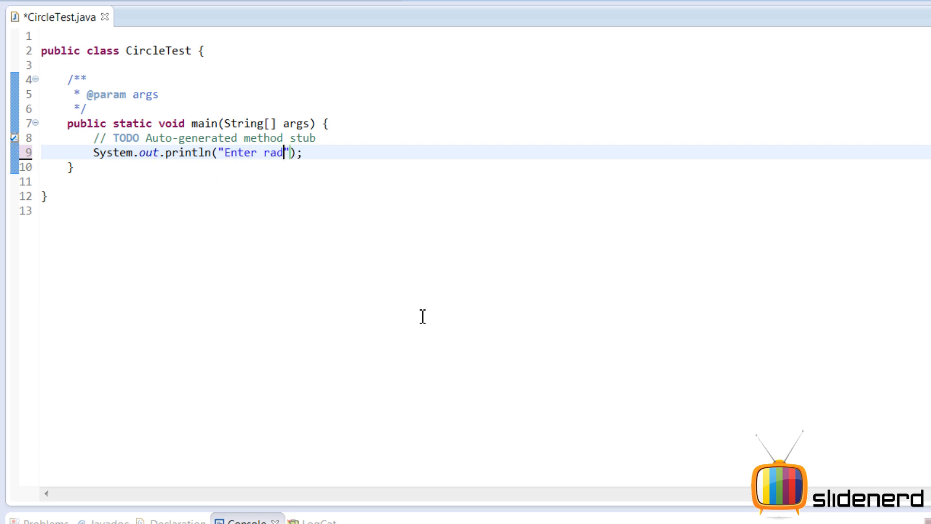
text(ius)
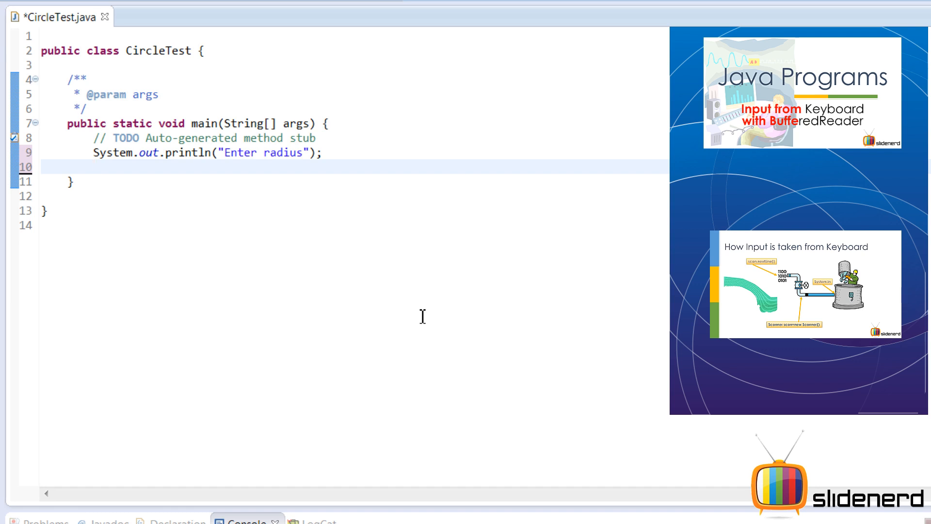
Below the prompt, write new BufferedReader(new InputStreamReader(System.in));
click(93, 167)
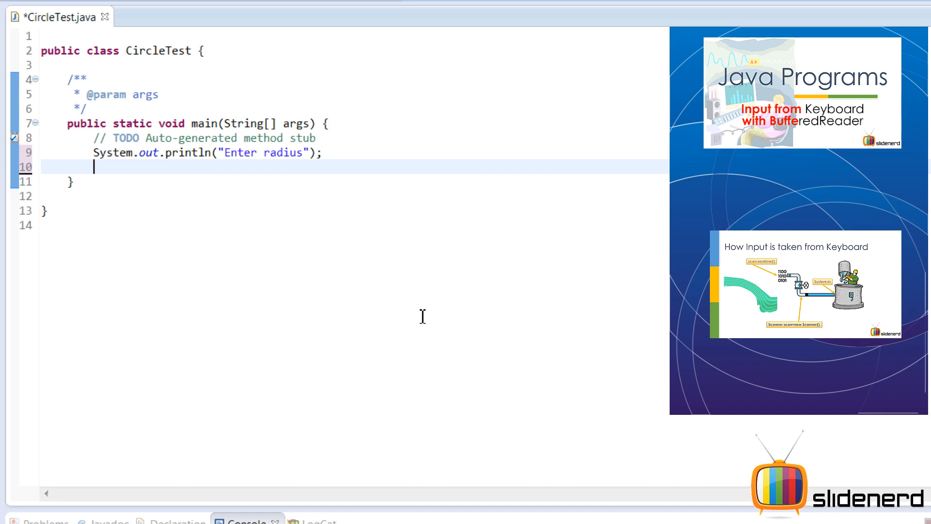
text(Sytem.)
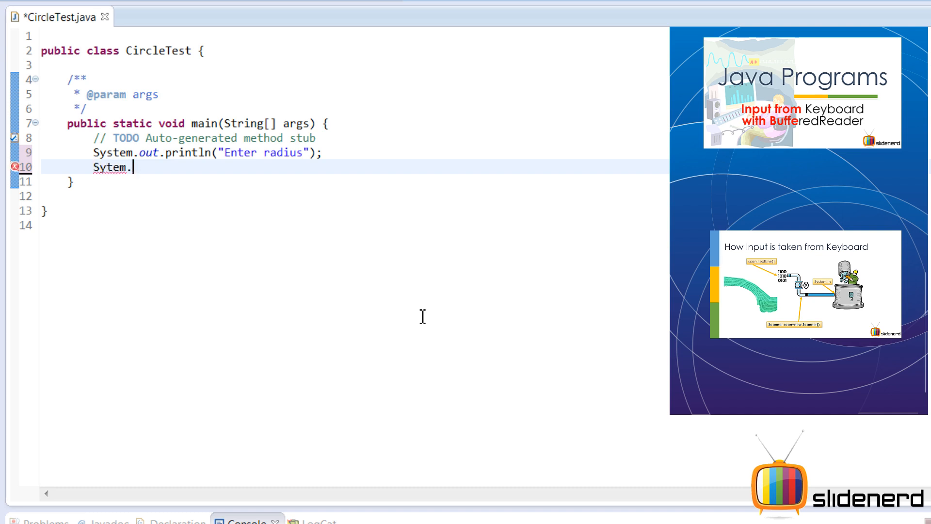
text(in)
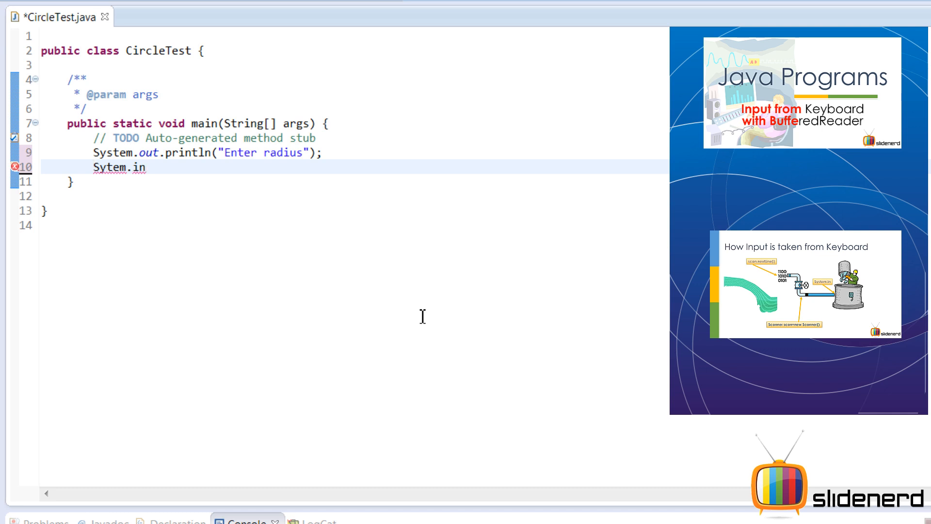
text(new InputSt)
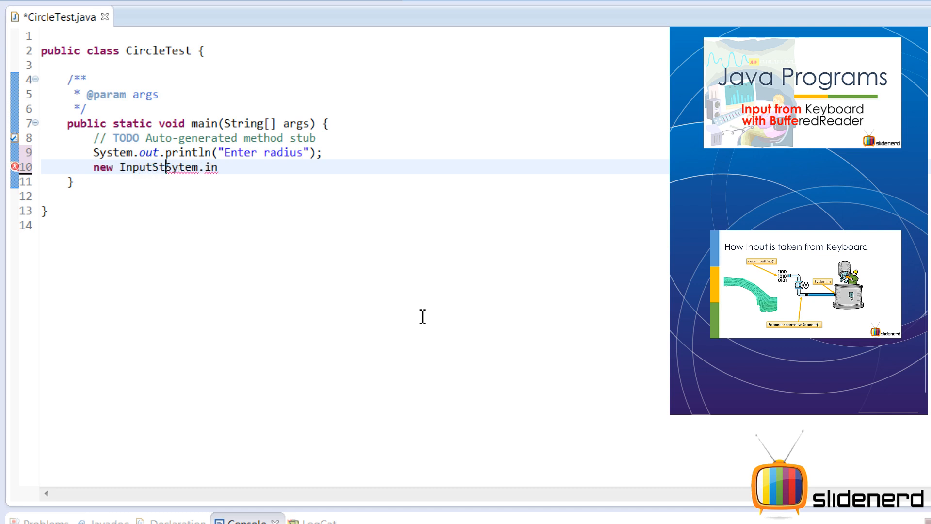
text(reamReader()
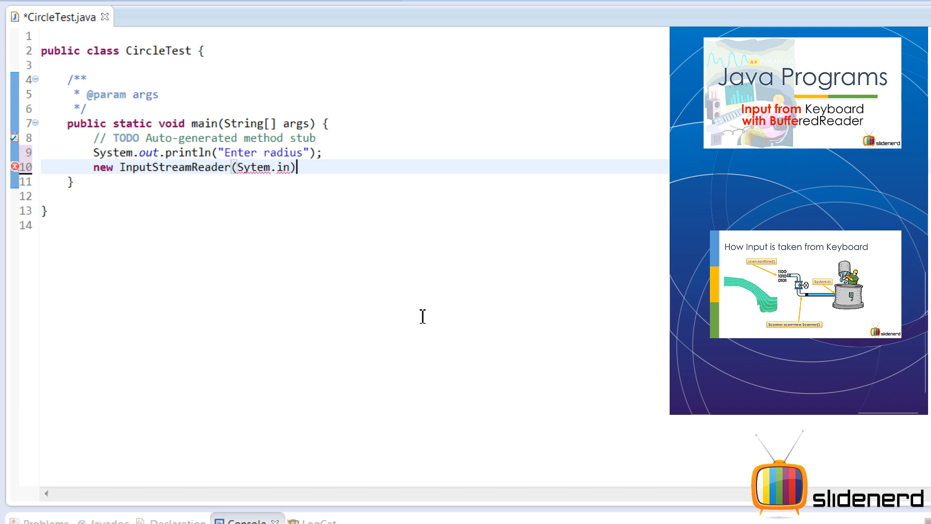
text(;)
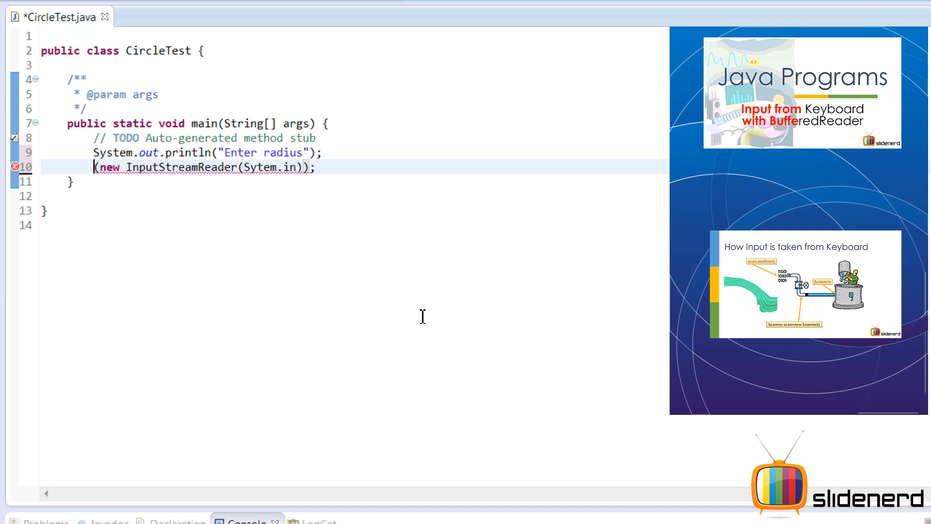
text(Buffered)
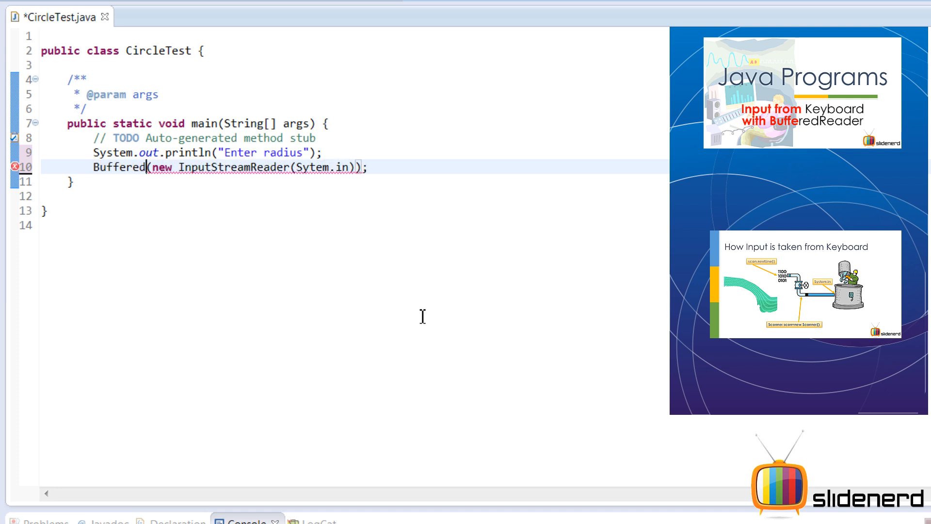
text(Reader)
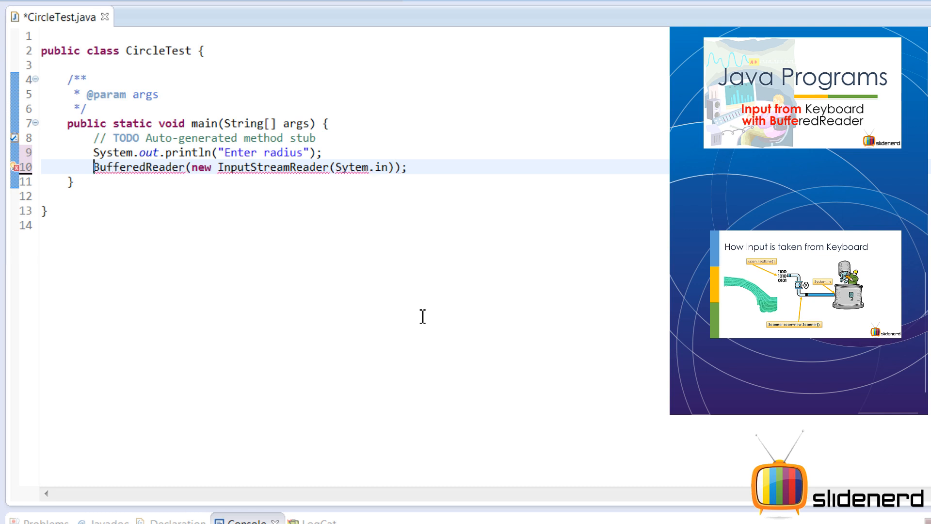
text(new)
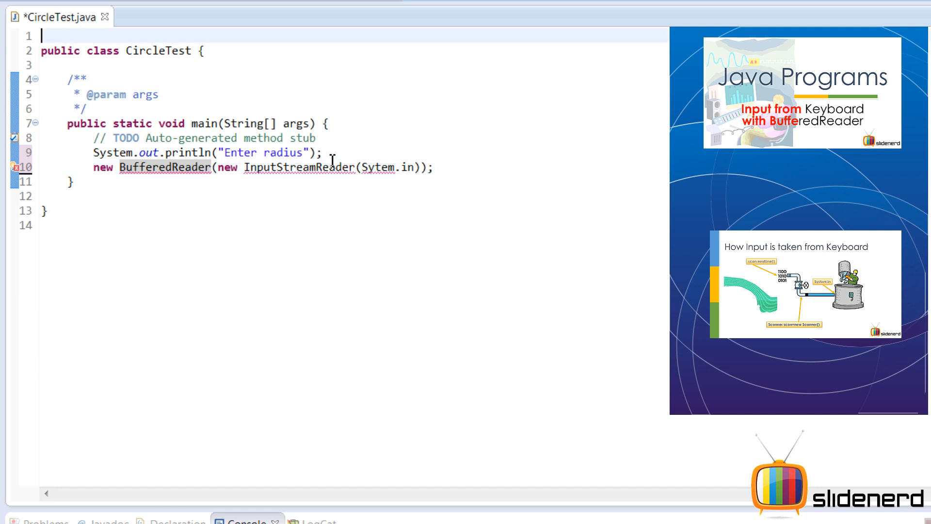
Import java.io.* and assign the reader to BufferedReader br
text(import java)
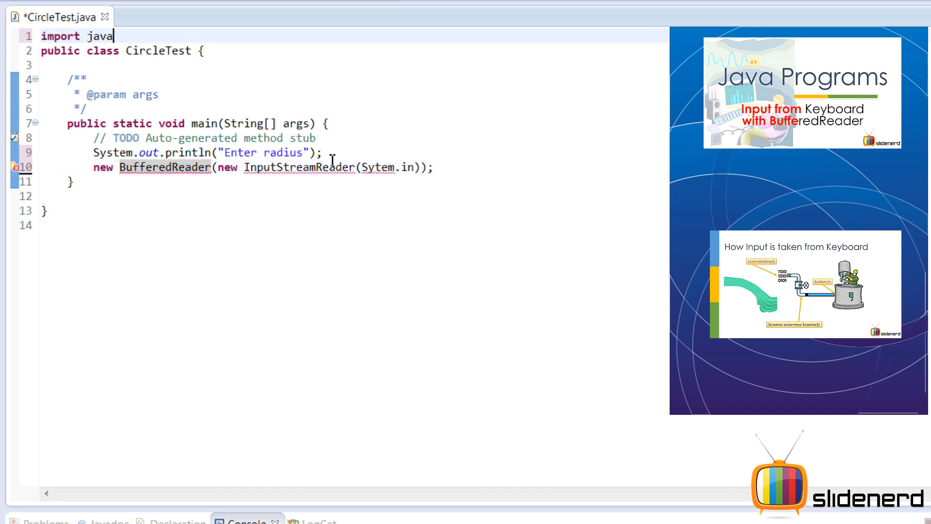
text(.io.*;')
click(355, 167)
text(s)
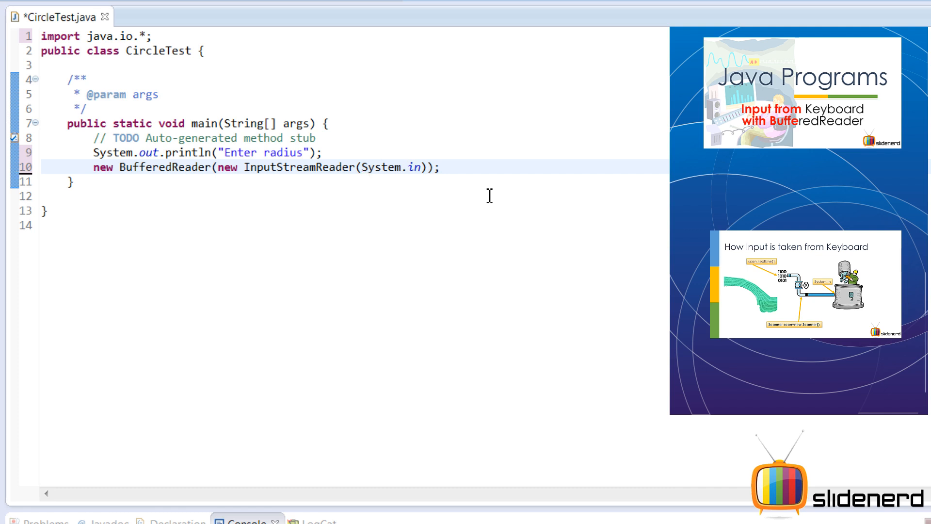
text(BufferedRead)
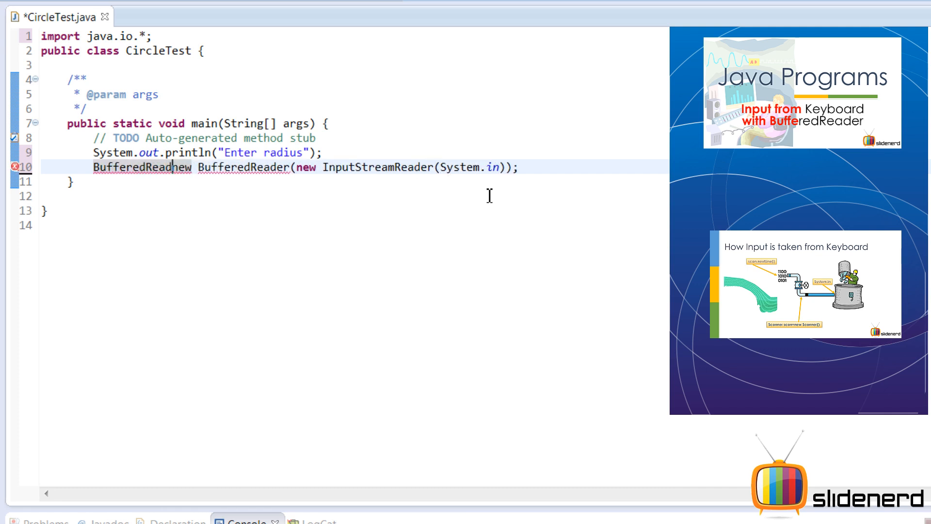
text(br)
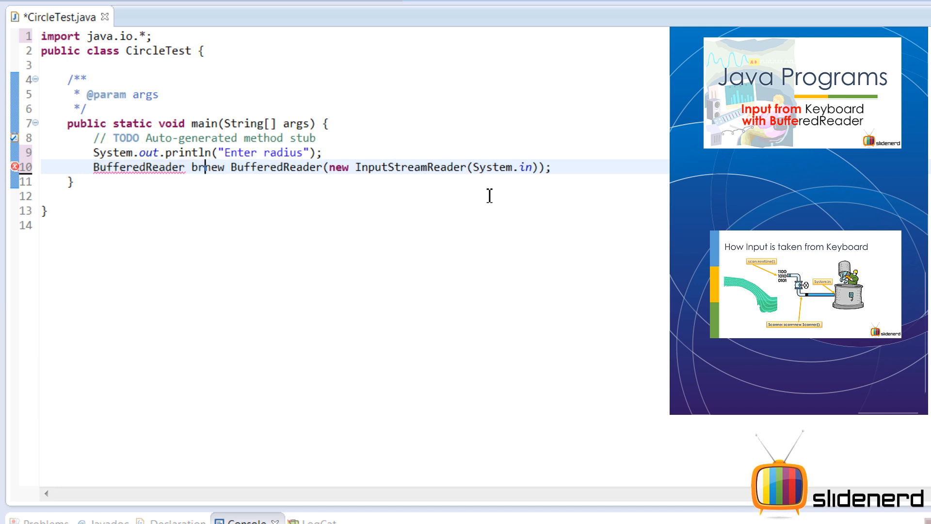
text(=)
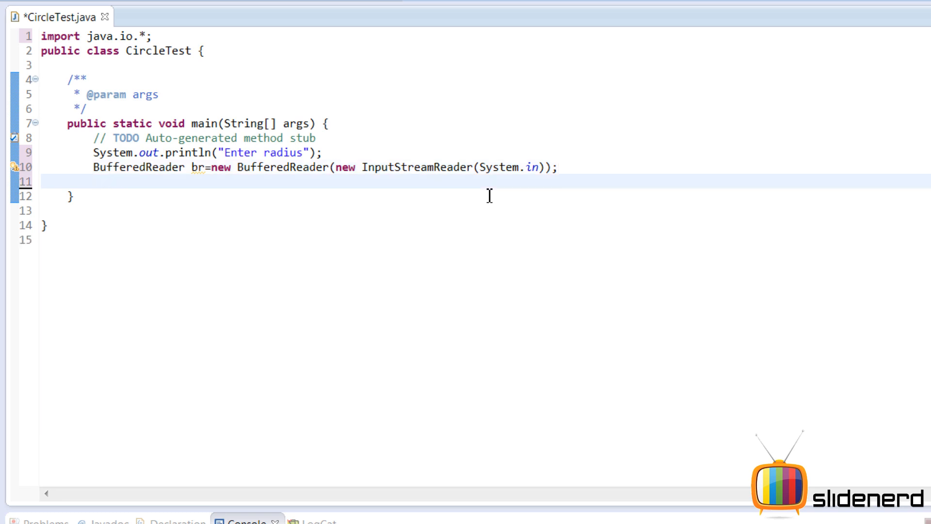
Read a line into String input with br.readLine()
text(br.readLine();)
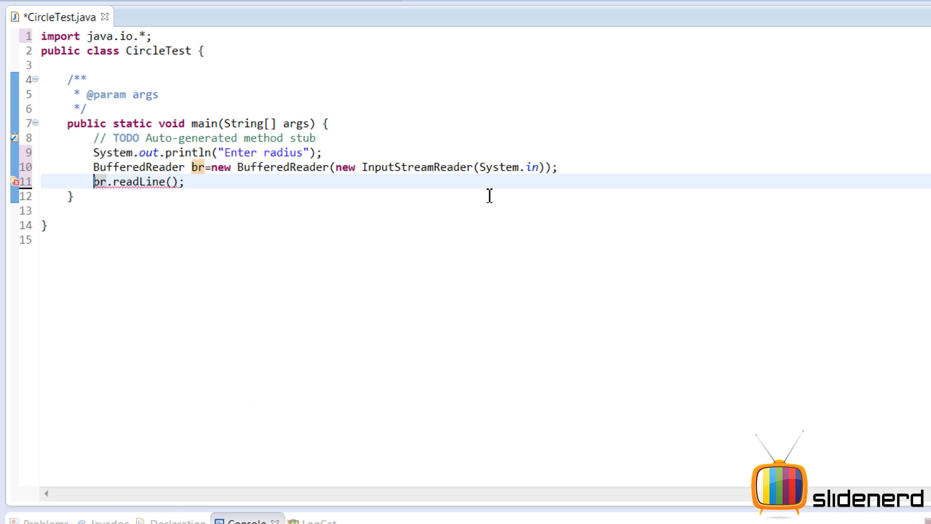
text(d)
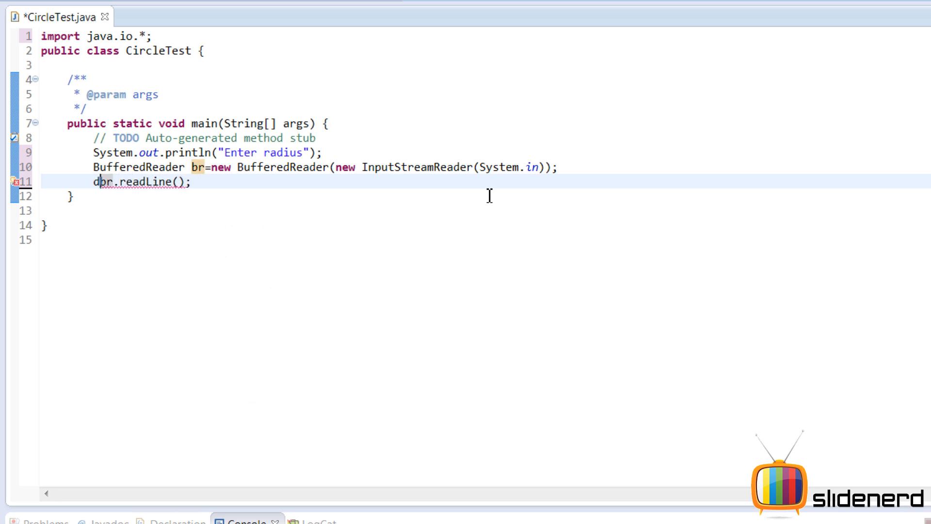
text(String input=)
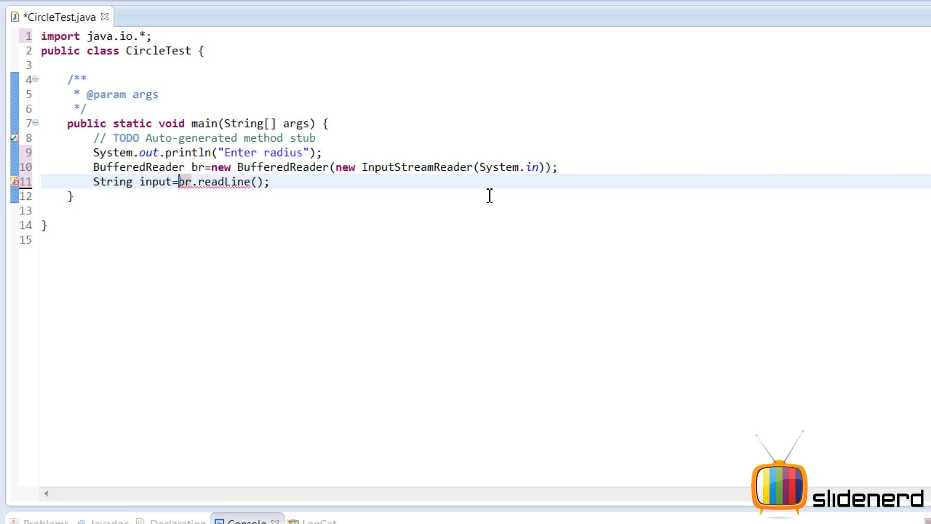
double_click(196, 167)
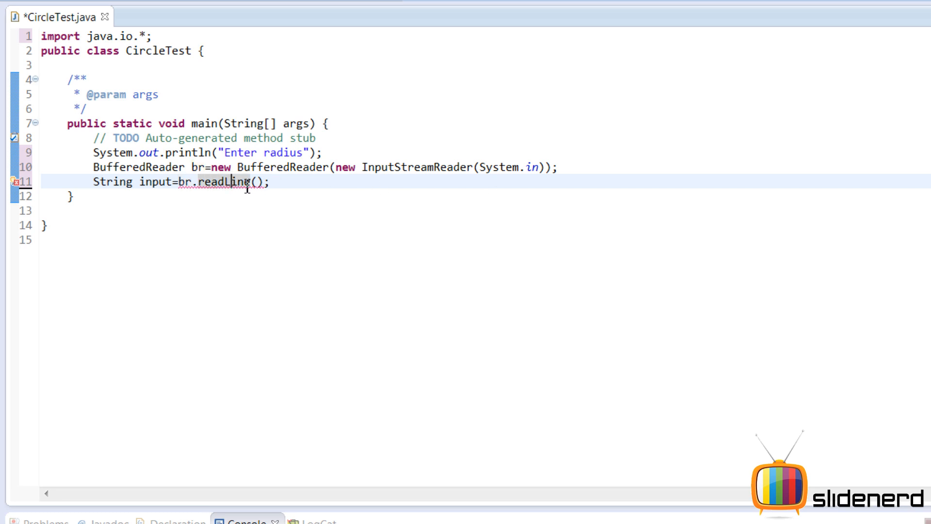
mouse_move(231, 181)
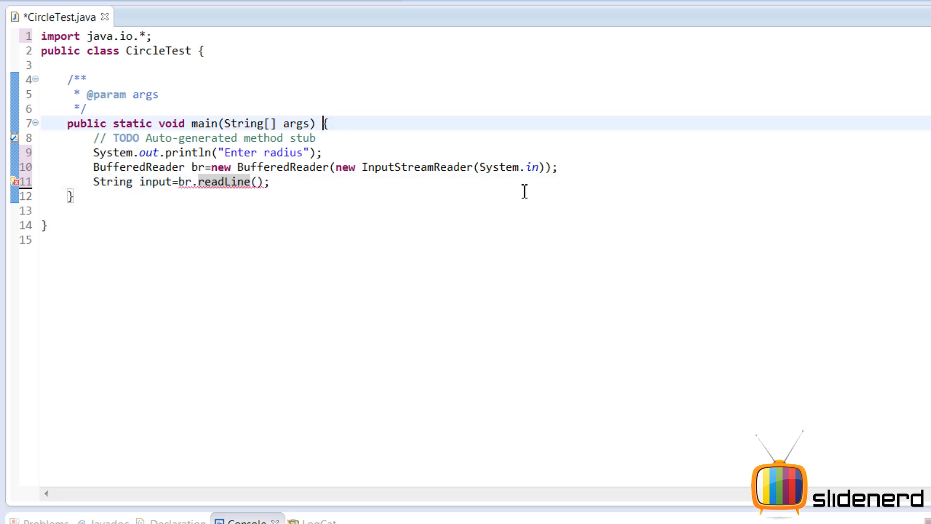
Declare main as throws Exception to clear the readLine error
text(thr)
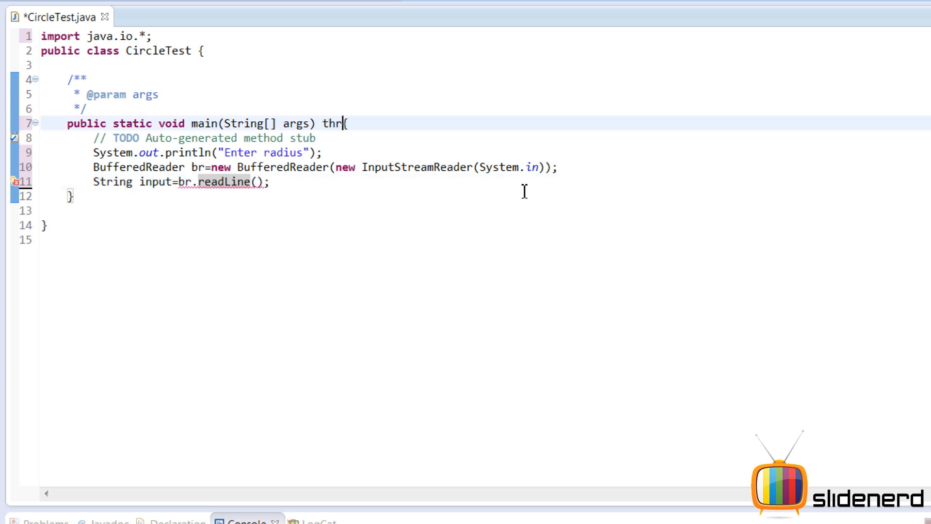
text(ows Exception)
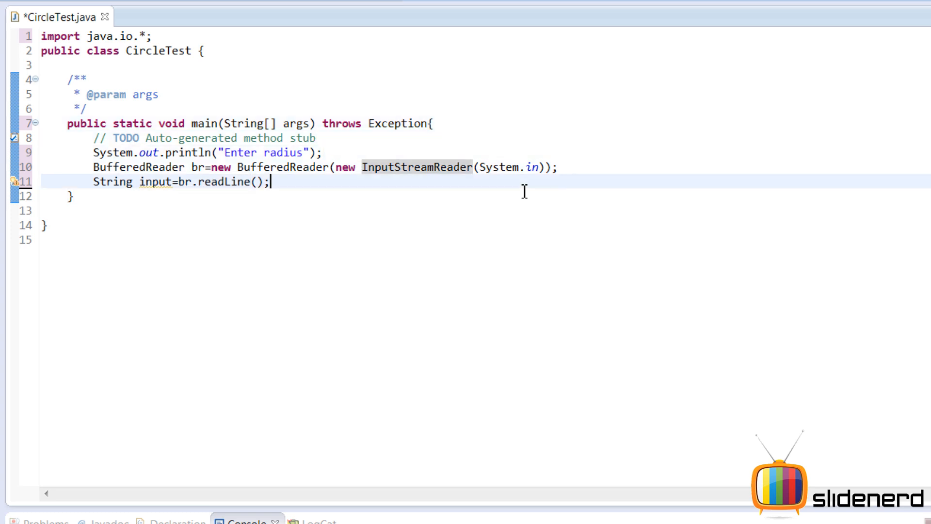
mouse_move(238, 181)
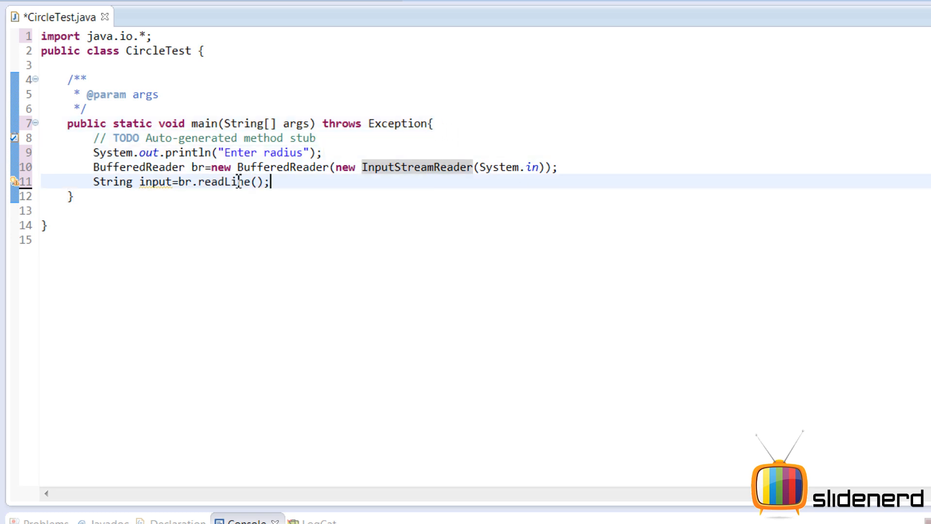
double_click(155, 182)
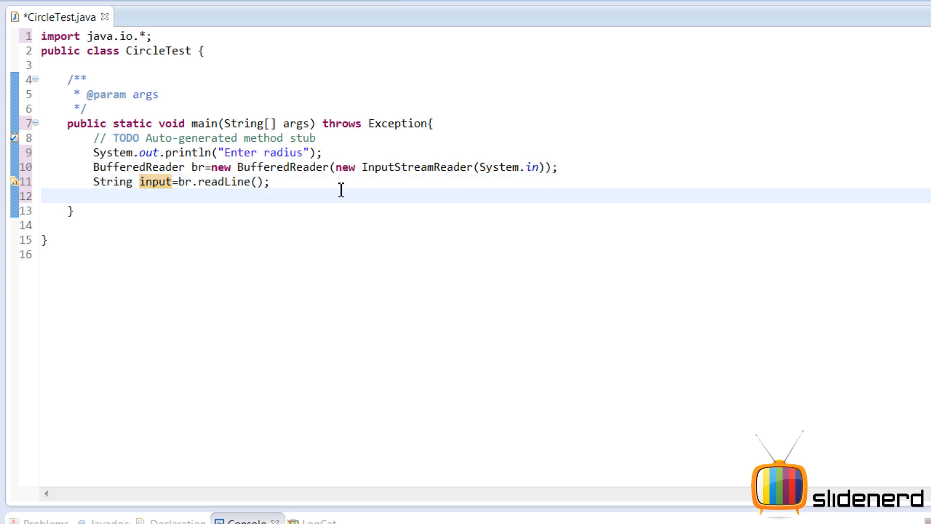
Convert the text with double radius = Double.parseDouble(input);
text(double rad)
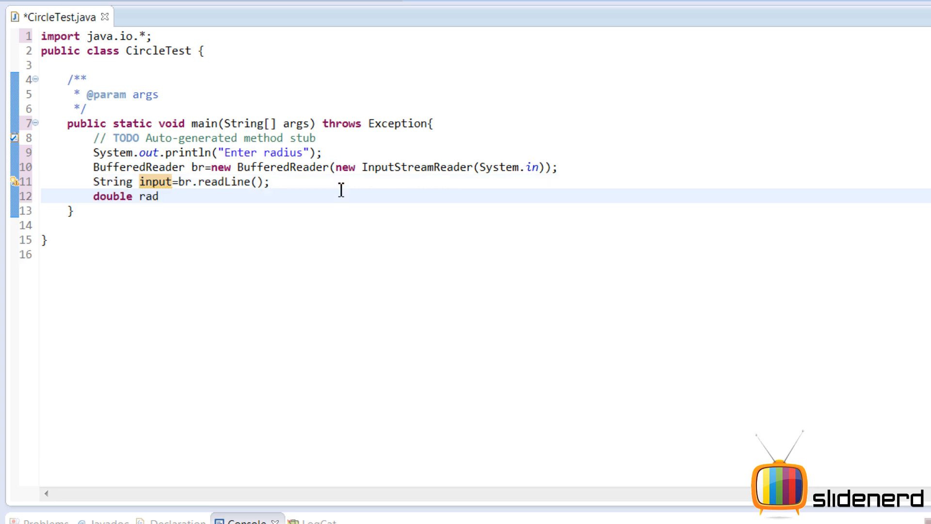
text(ius=)
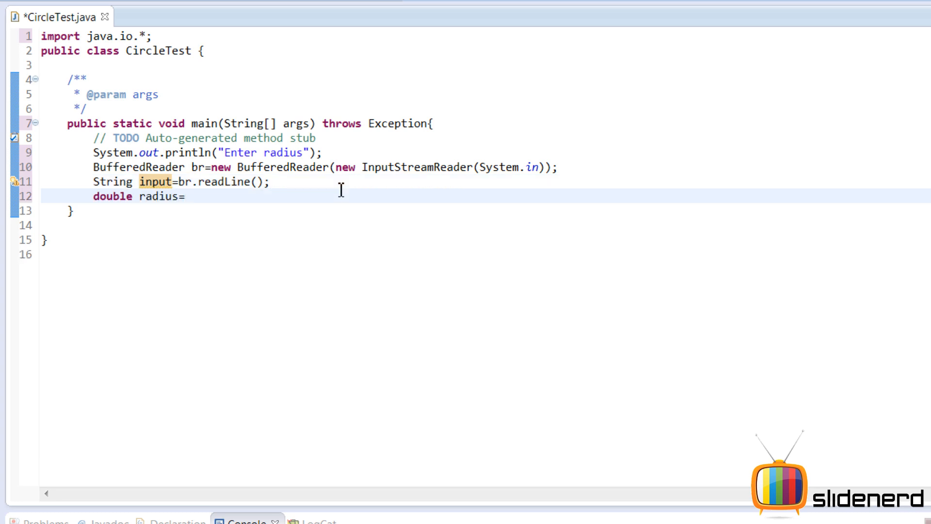
text(input;)
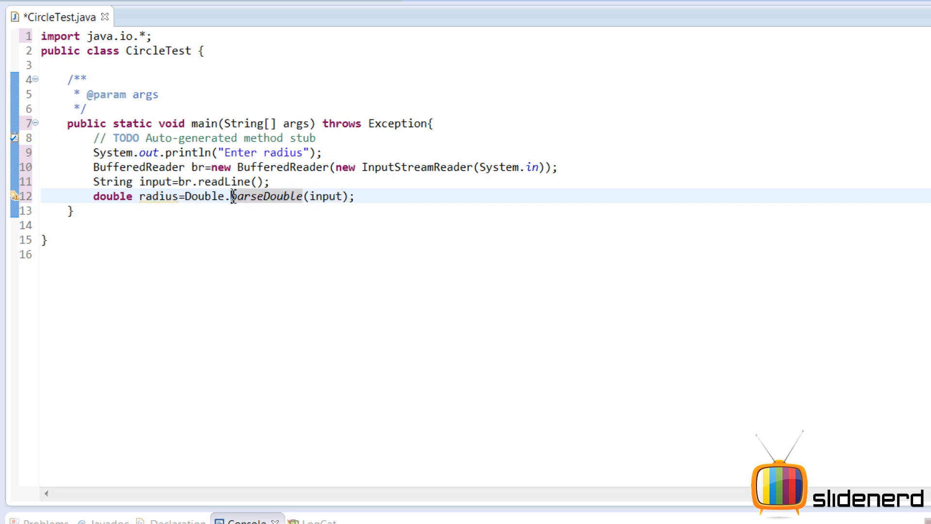
double_click(266, 196)
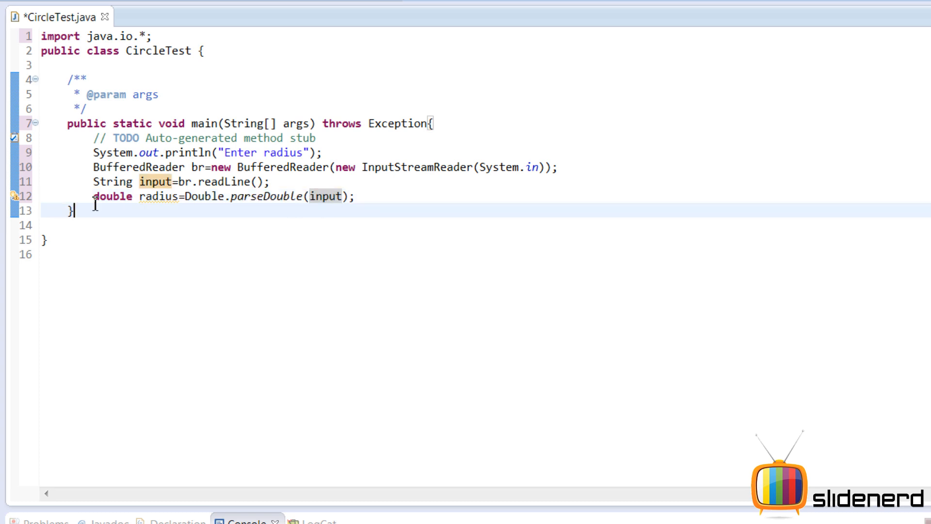
double_click(155, 196)
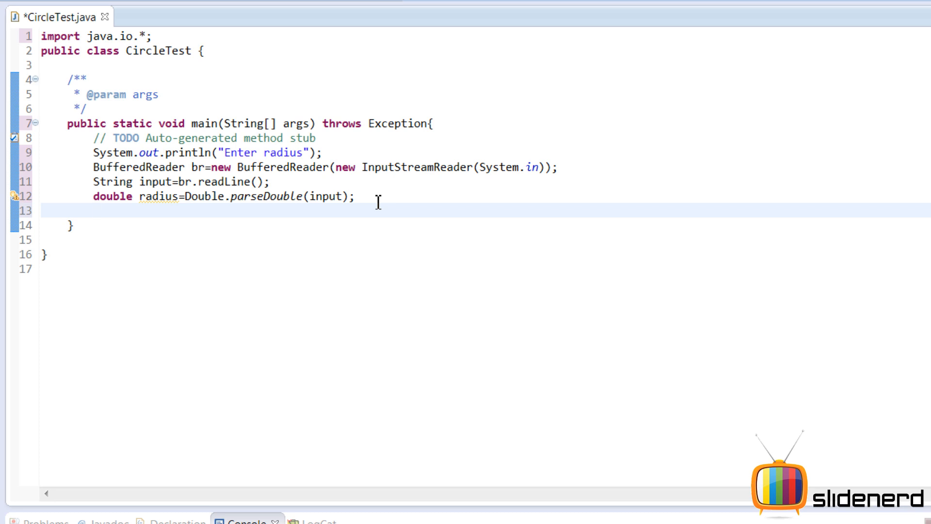
Declare double pi = 3.14 and double area = pi*radius*radius
text(double)
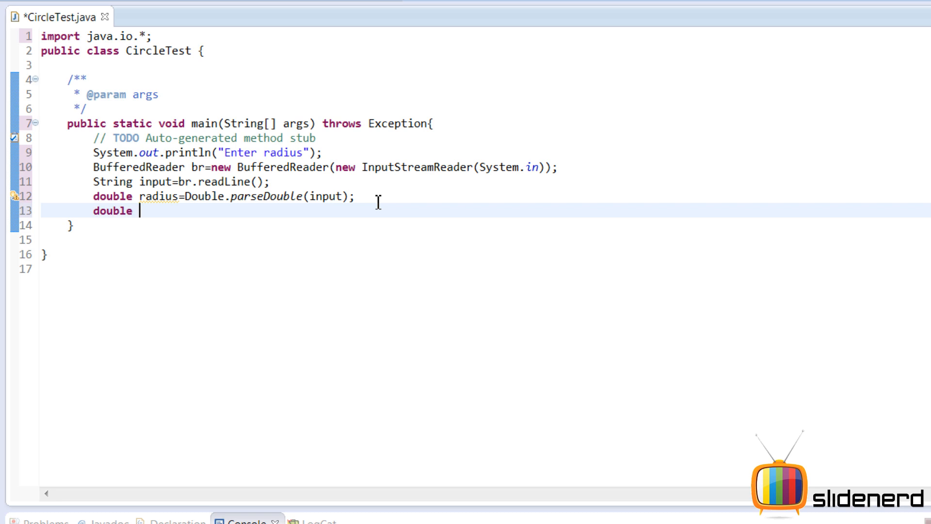
text(pi=3.14;)
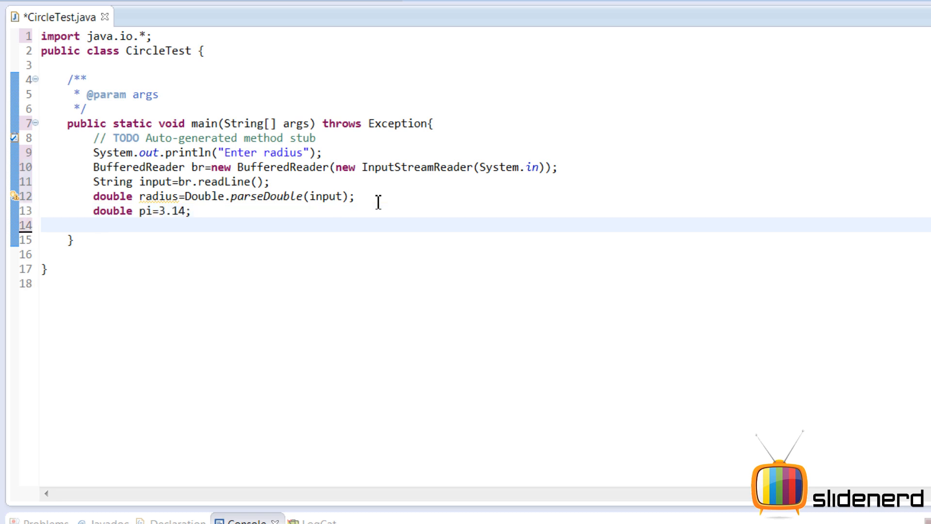
text(pi*)
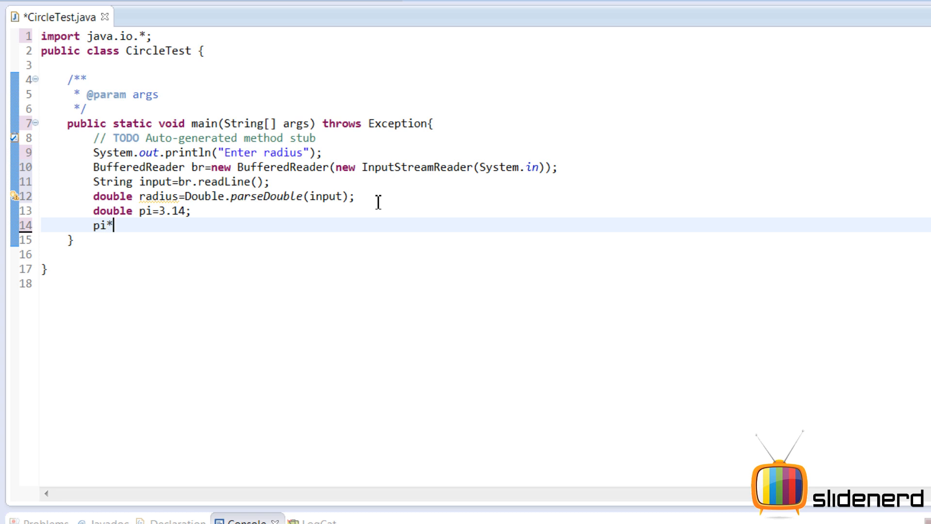
text(radius)
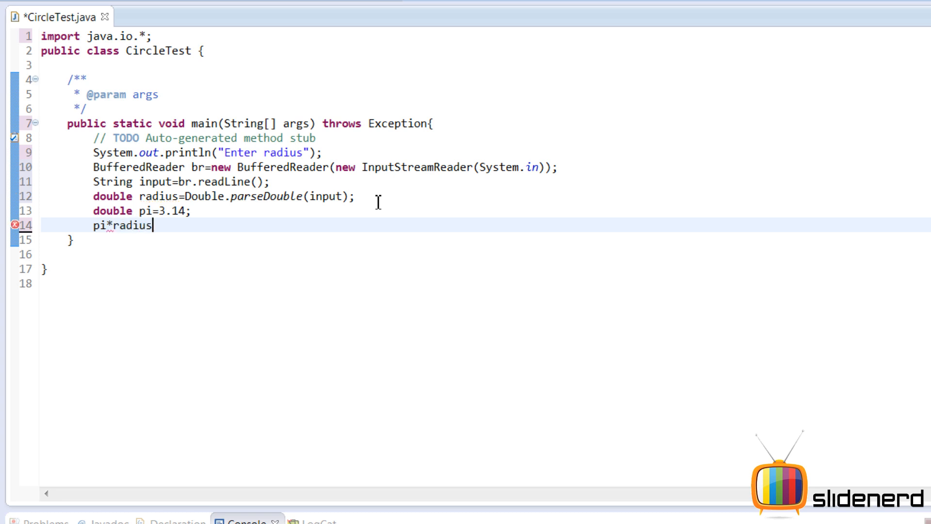
text(*radius)
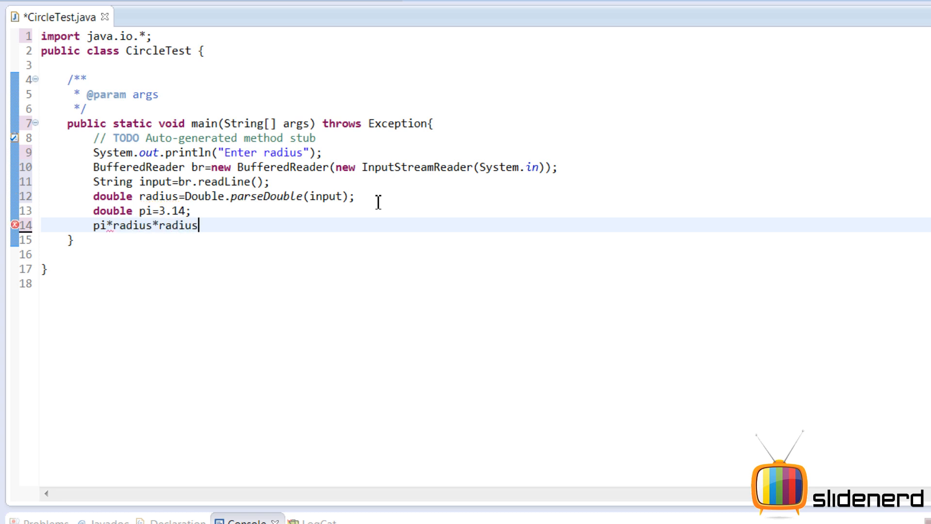
text(du)
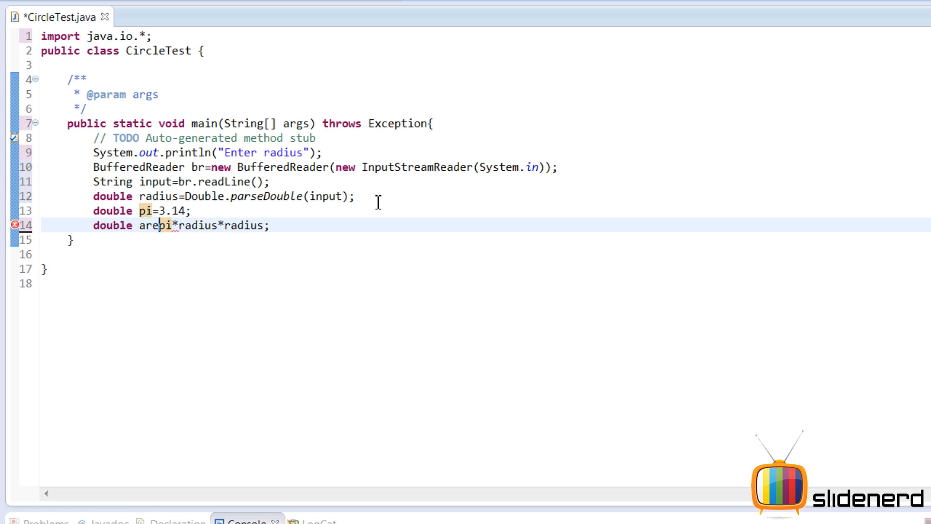
text(=)
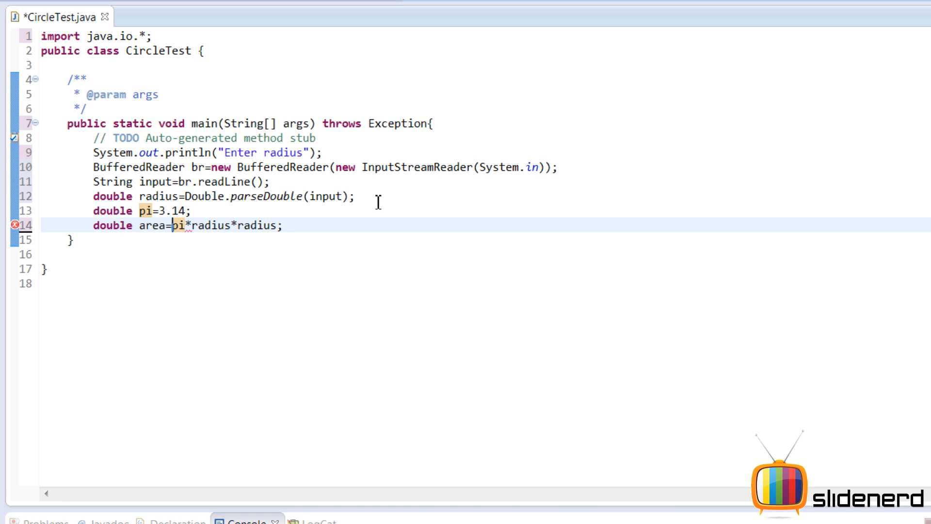
Print area with System.out.println(area);
key(Enter)
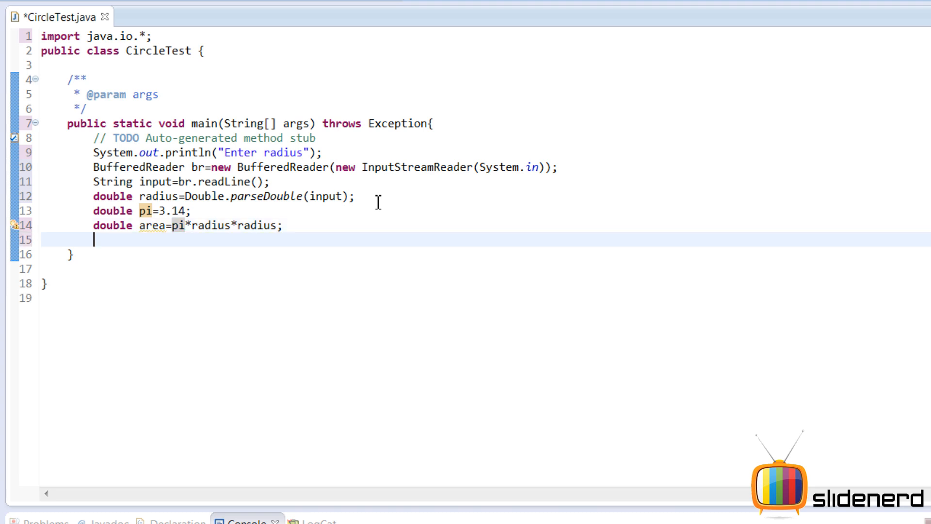
text(System.ou)
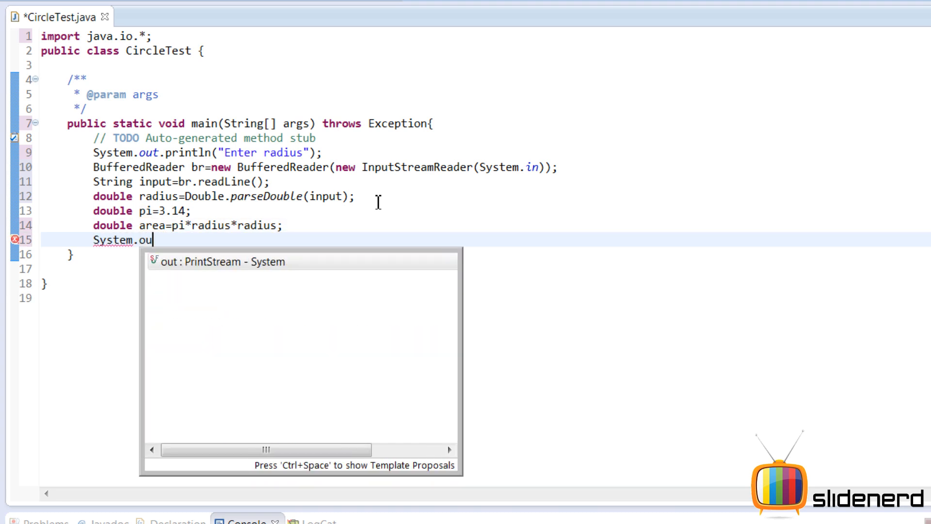
text(t.println()
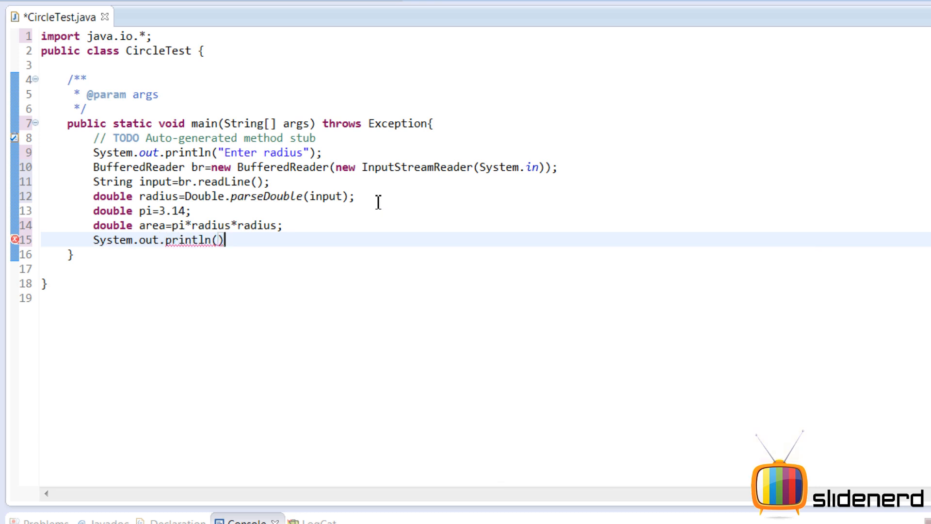
text(area)
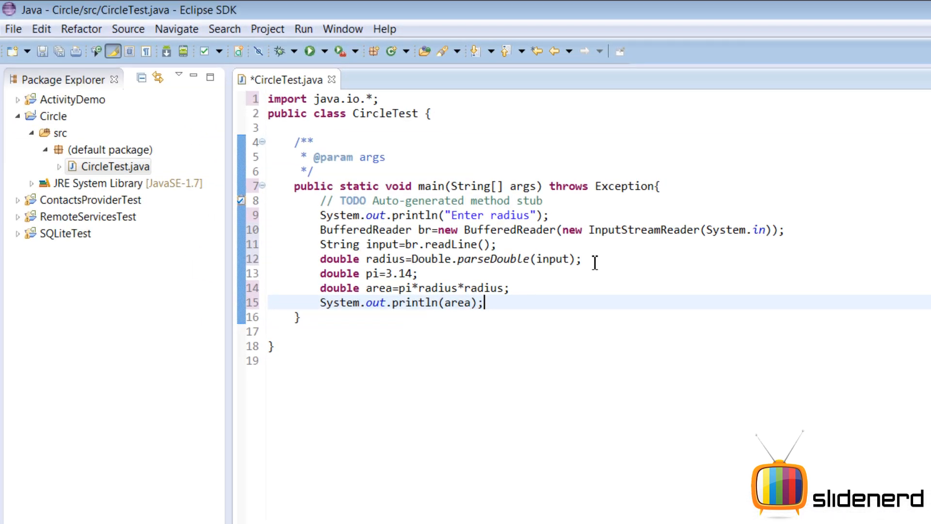
Run CircleTest as a Java application and enter radius 12, printing 452.15999999999997
click(12, 28)
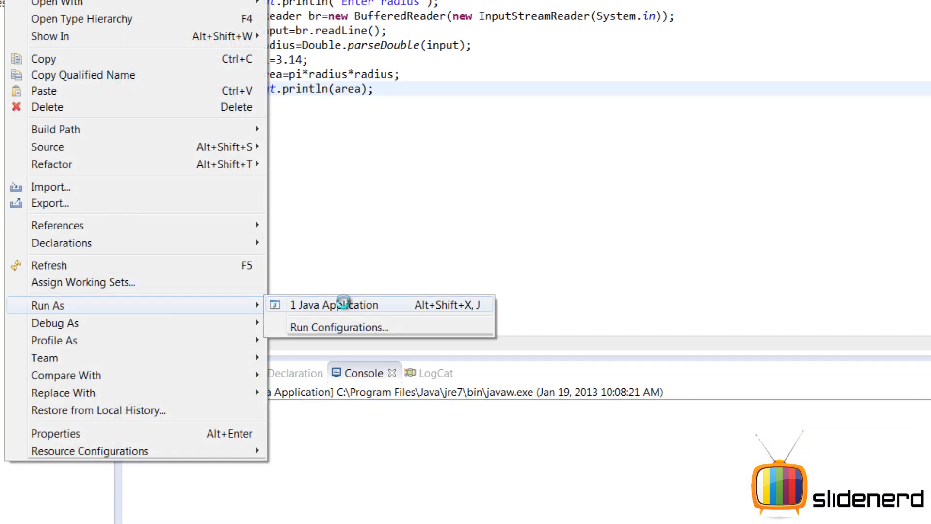
click(334, 303)
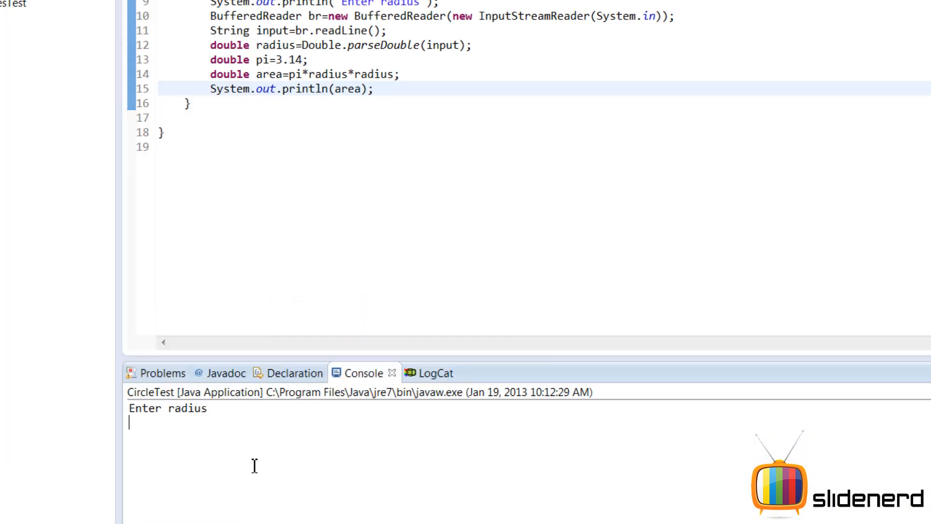
text(12)
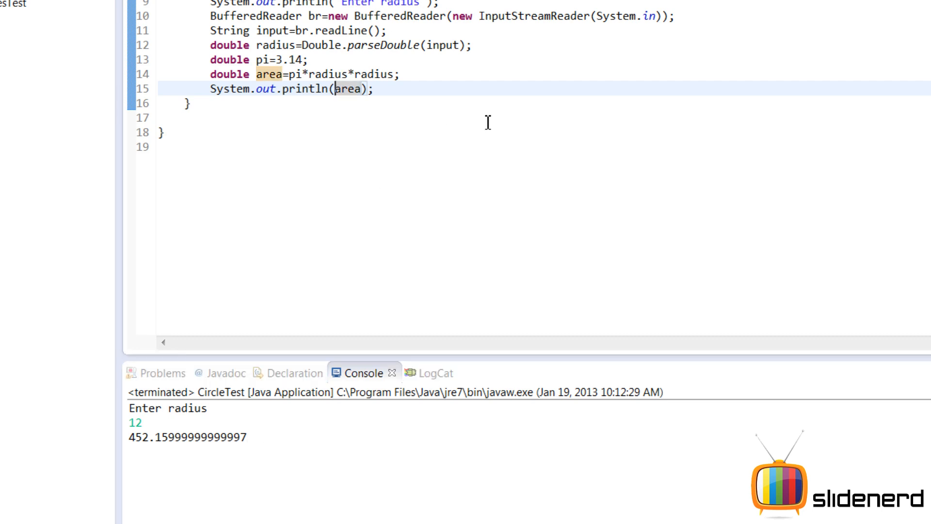
Label the println output "The area is " + area and rerun with radius 10, printing "The area is 314.0"
text(""+)
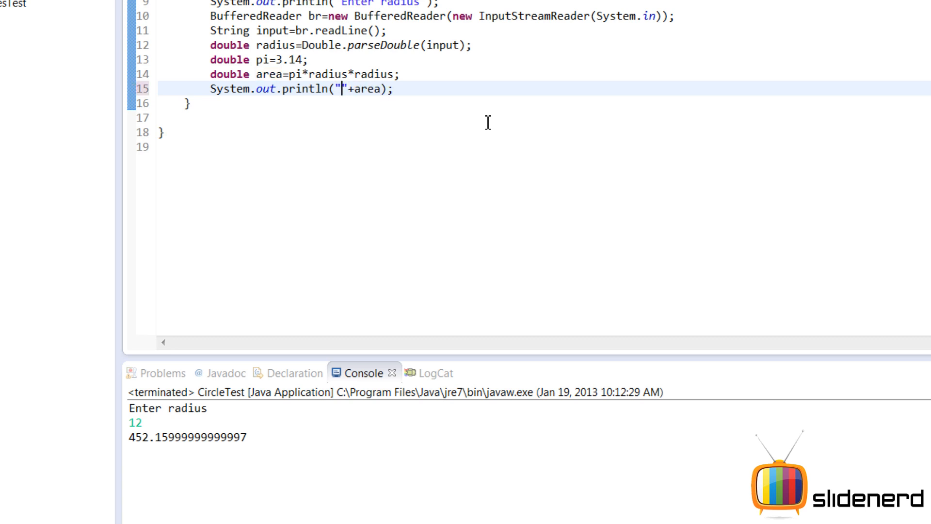
text(The area is)
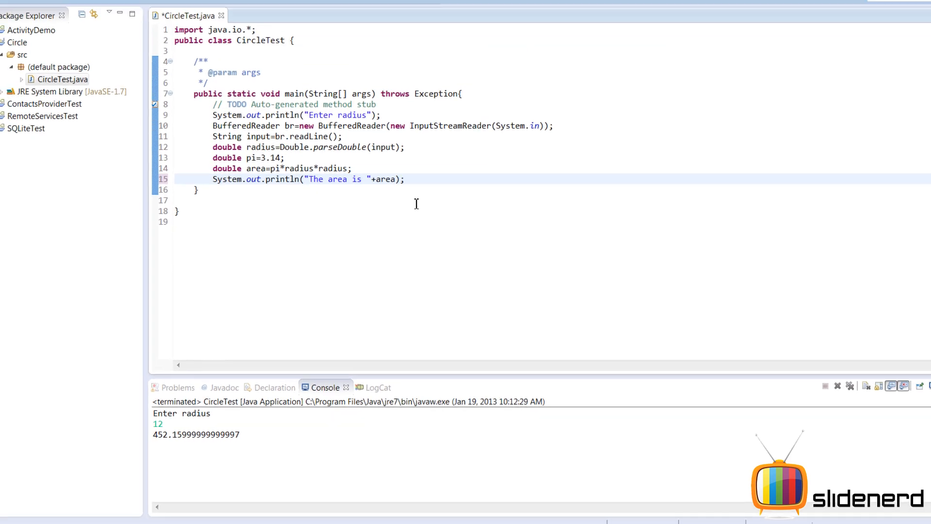
click(9, 20)
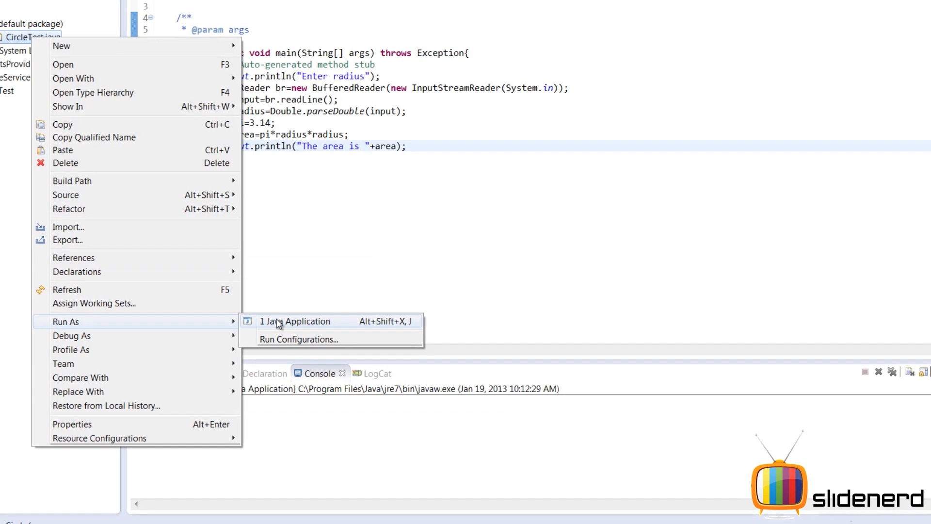
click(297, 321)
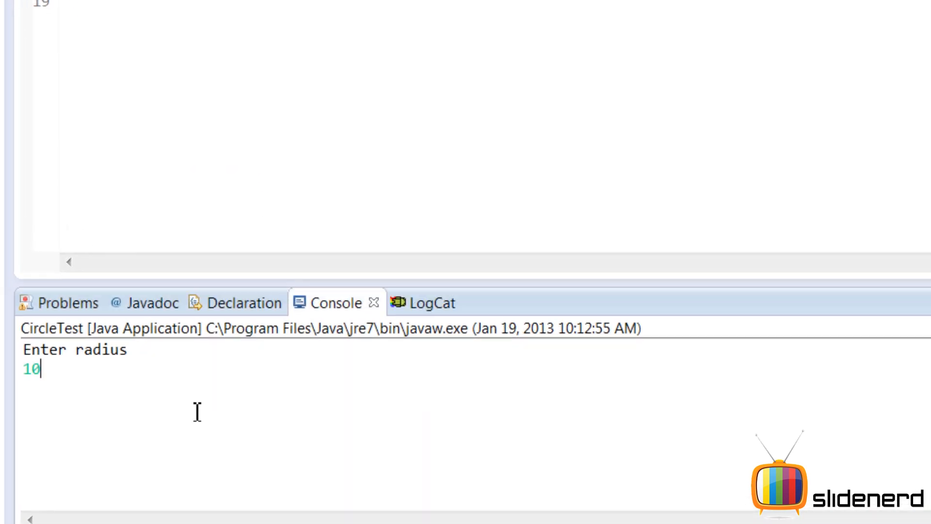
key(enter)
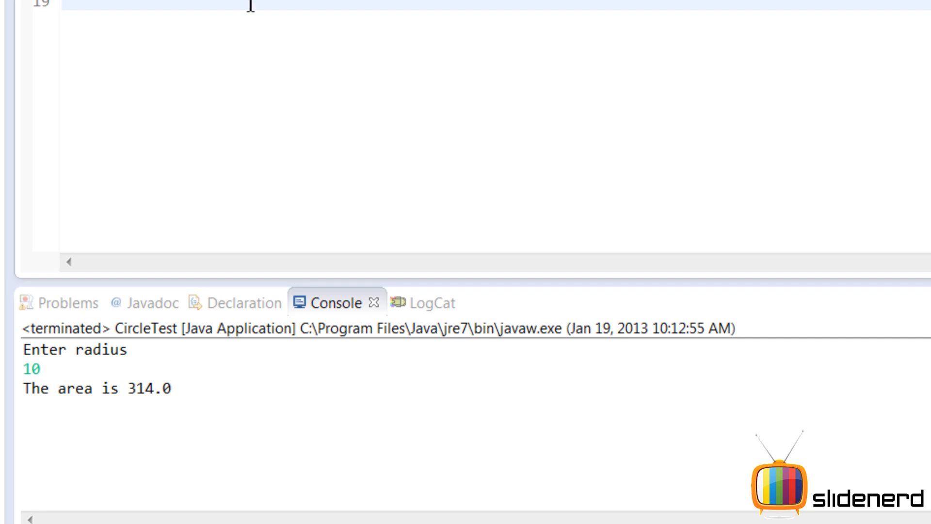
mouse_move(713, 105)
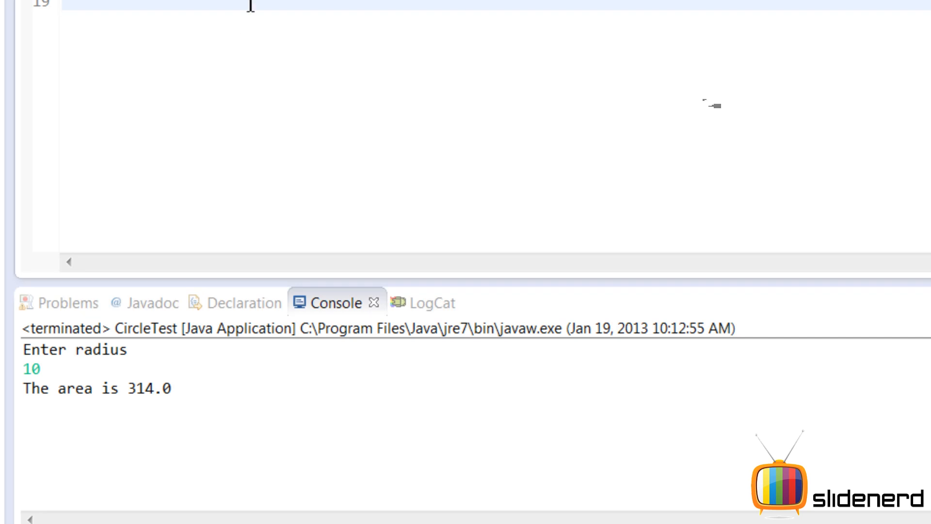